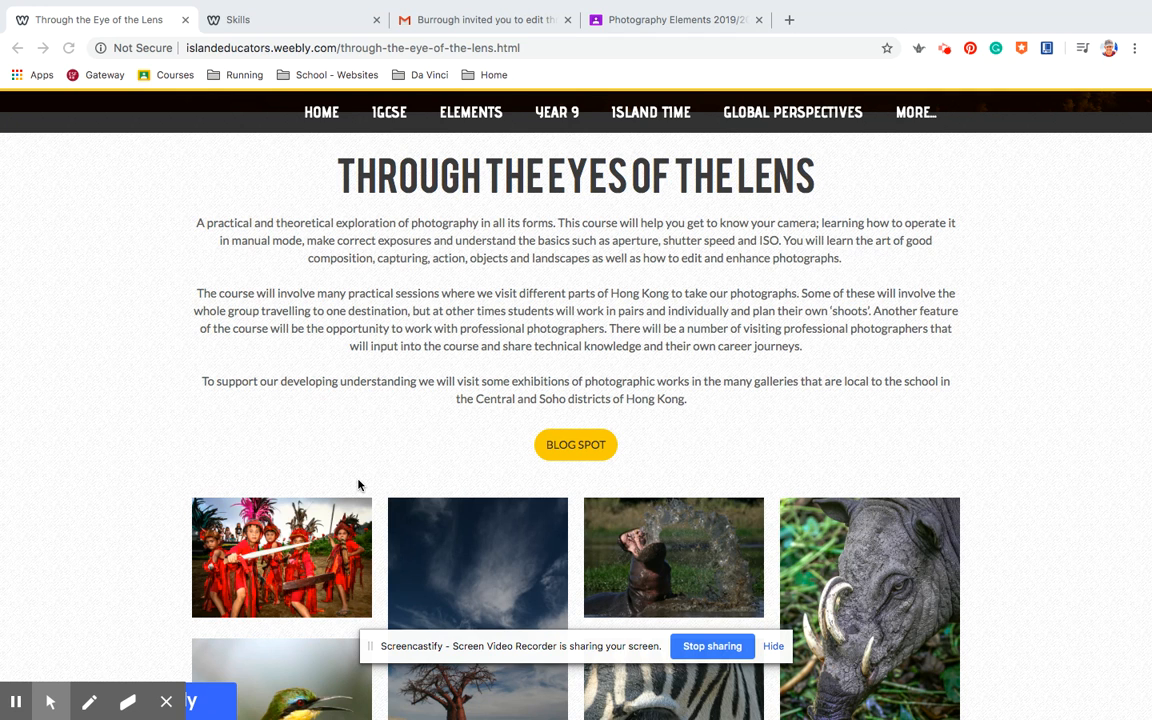
pyautogui.moveTo(972, 482)
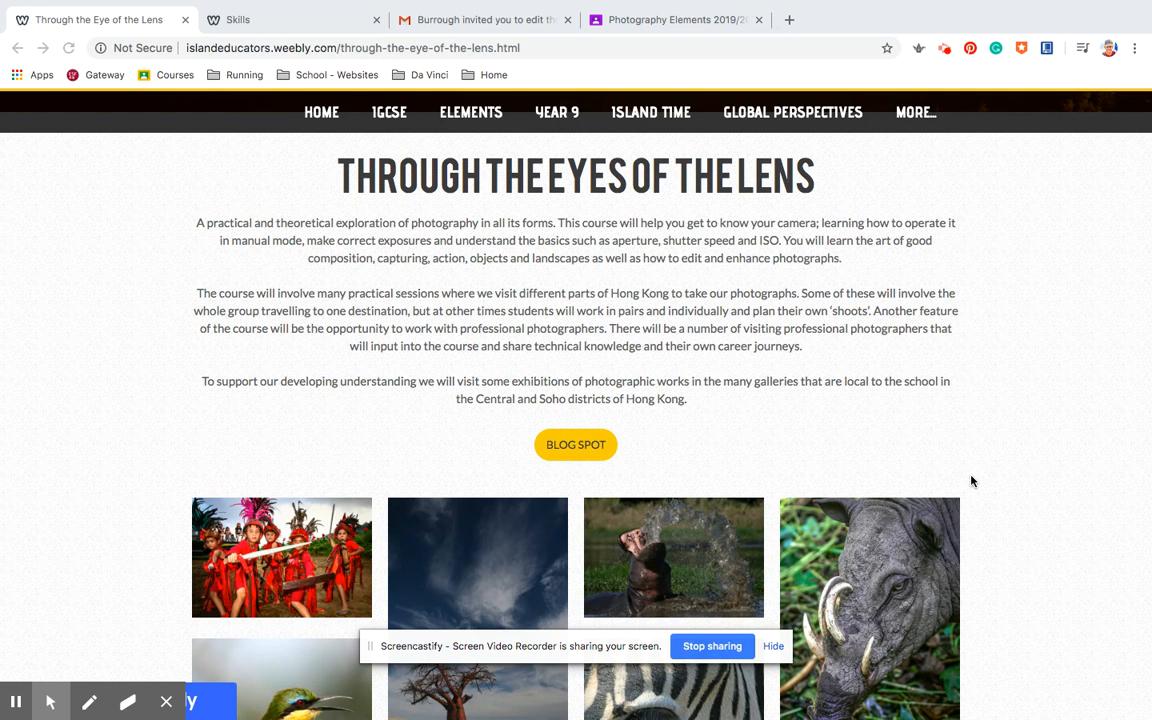
# Navigate via Elements > Through the Eye of the Lens to The Power of Photography page.
pyautogui.scroll(-3)
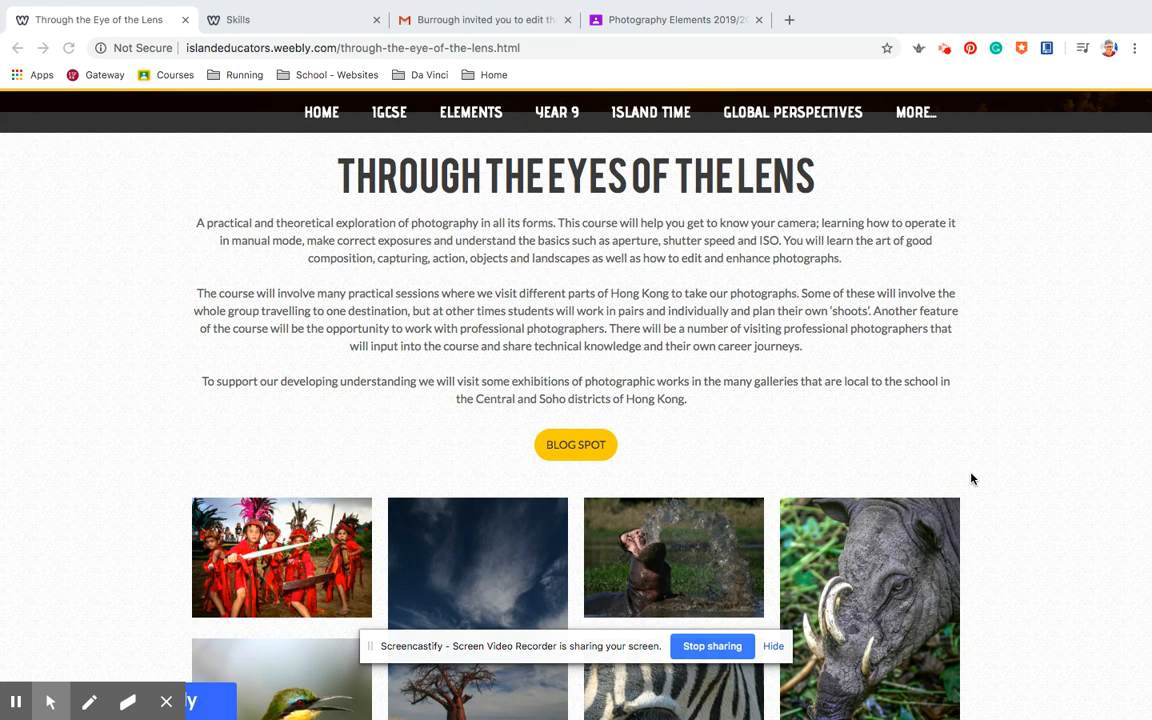
pyautogui.moveTo(470, 118)
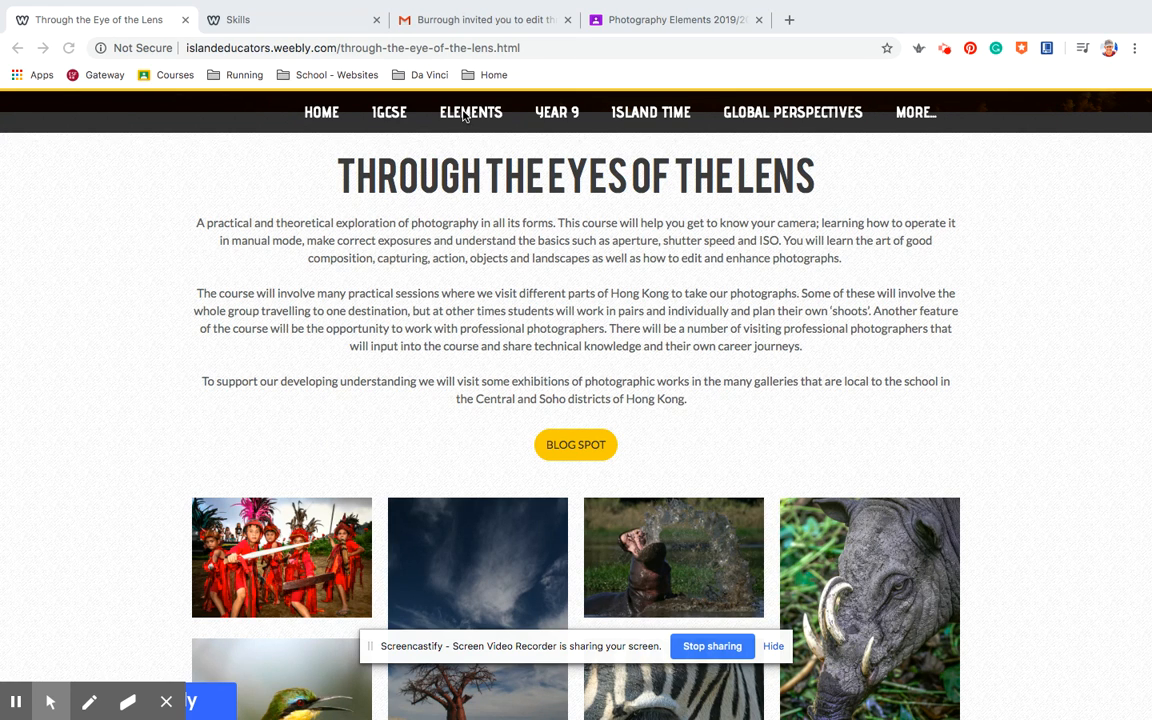
pyautogui.click(470, 112)
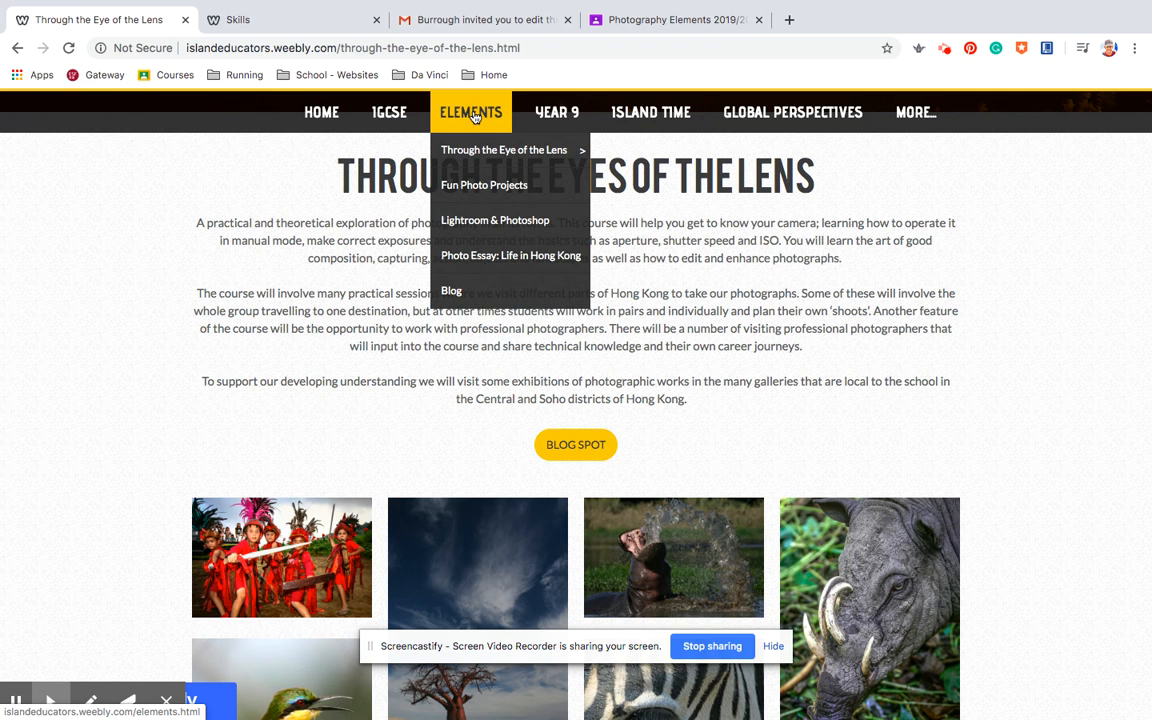
pyautogui.moveTo(504, 148)
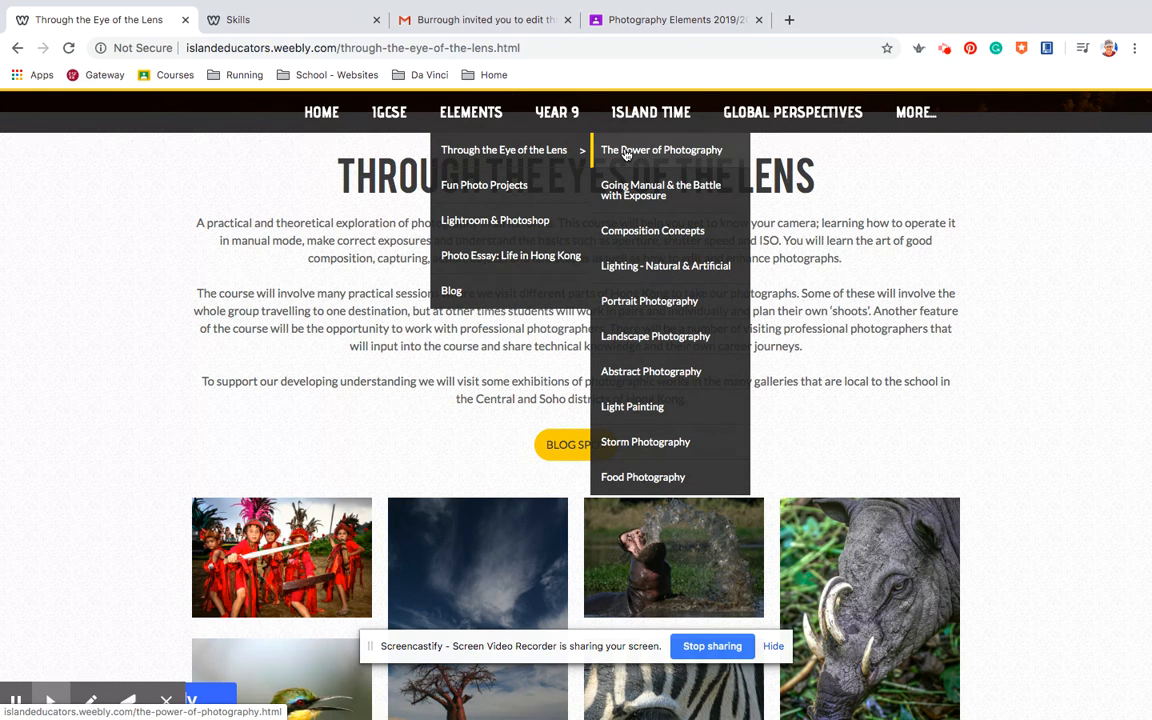
pyautogui.moveTo(646, 318)
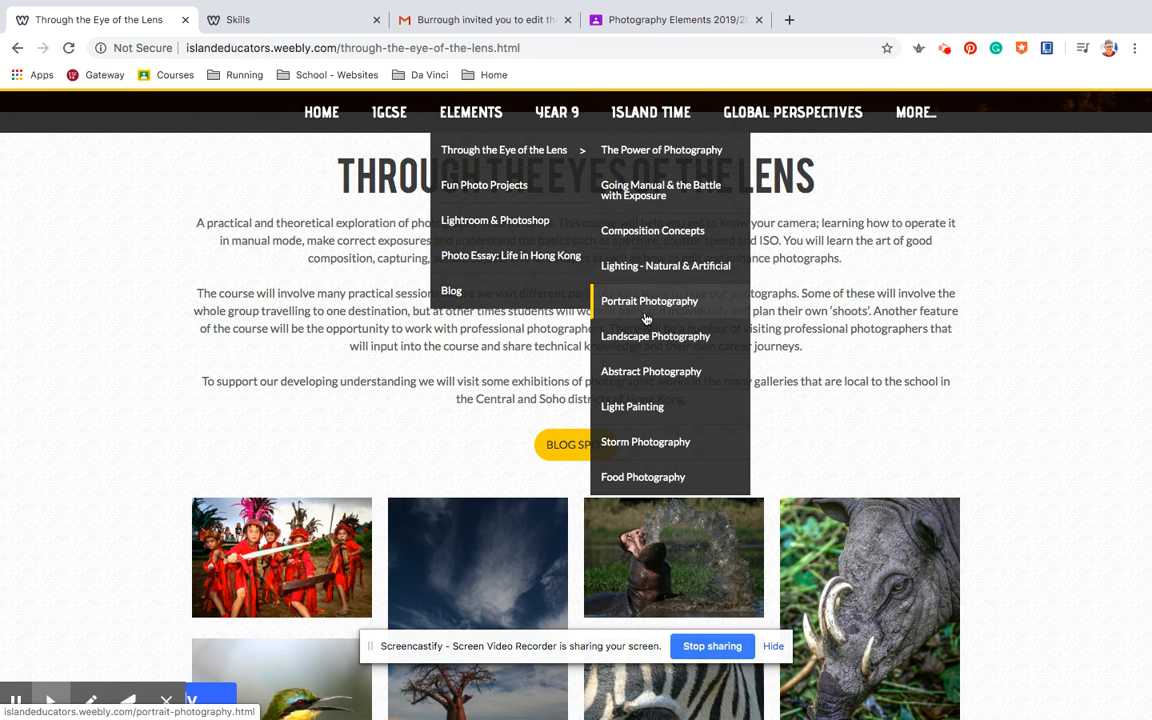
pyautogui.moveTo(648, 442)
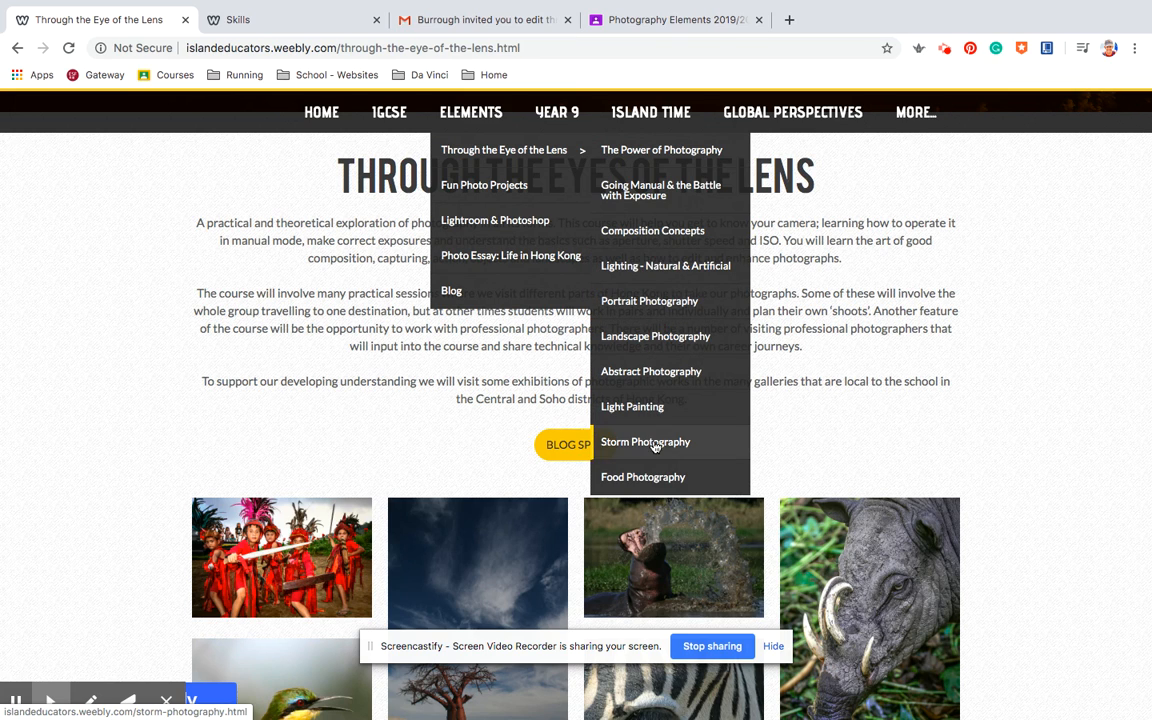
pyautogui.moveTo(650, 408)
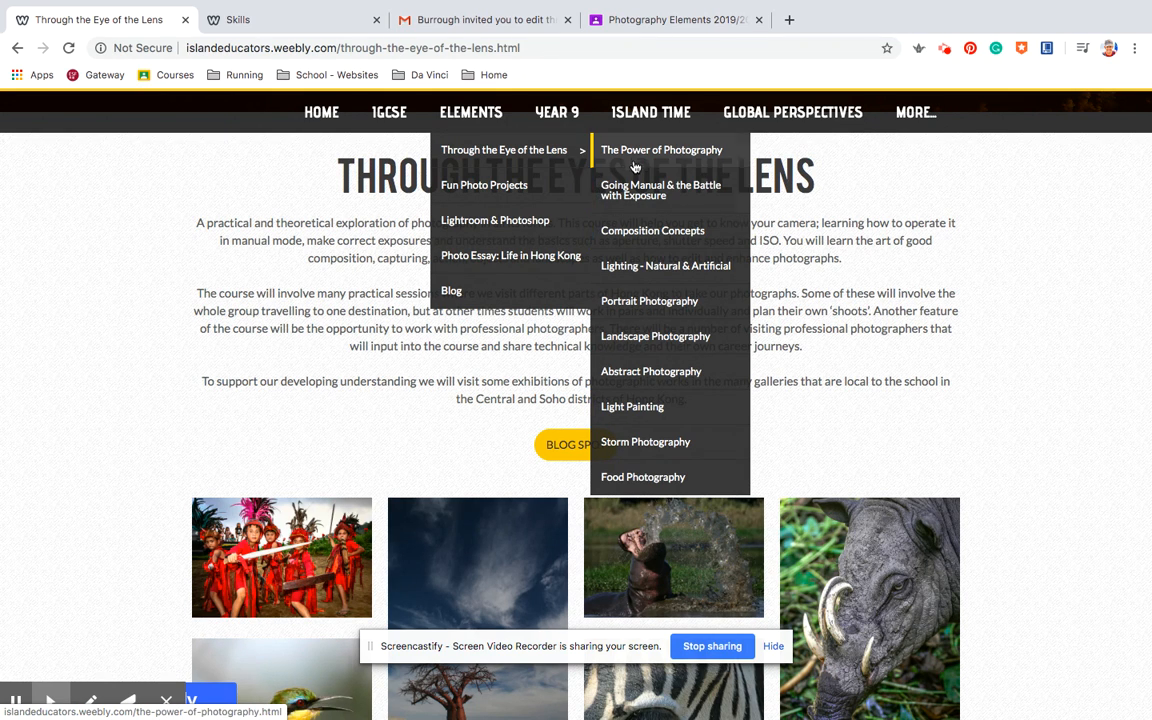
pyautogui.moveTo(644, 160)
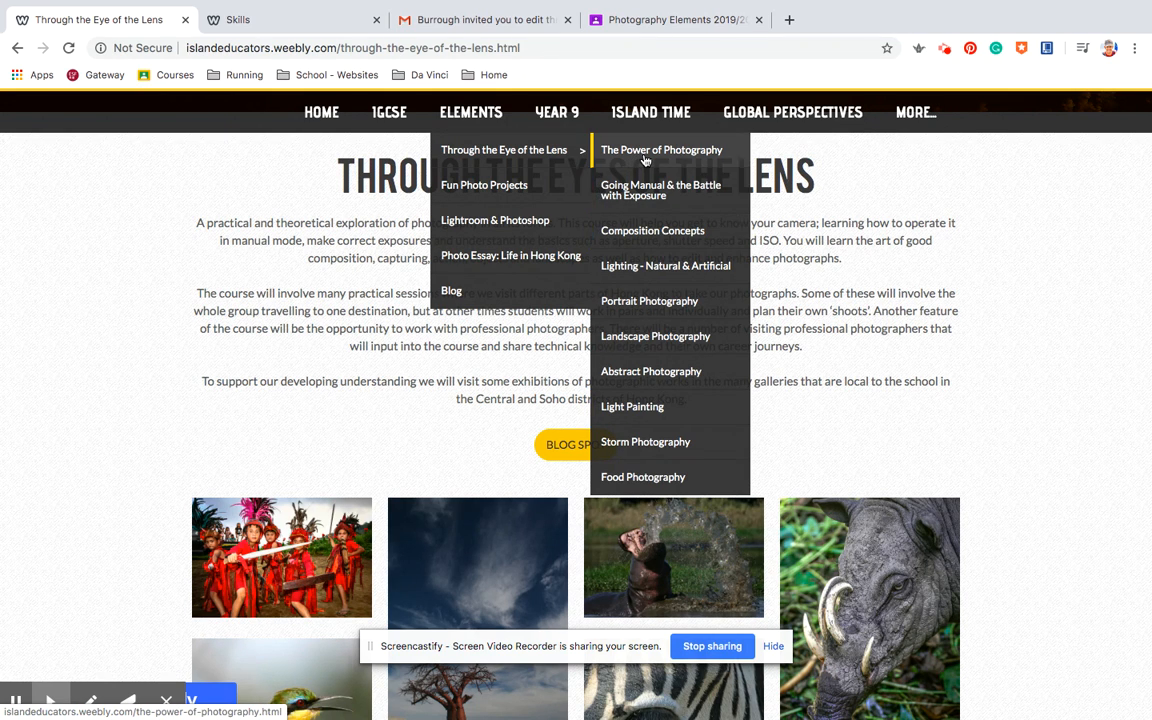
pyautogui.click(660, 148)
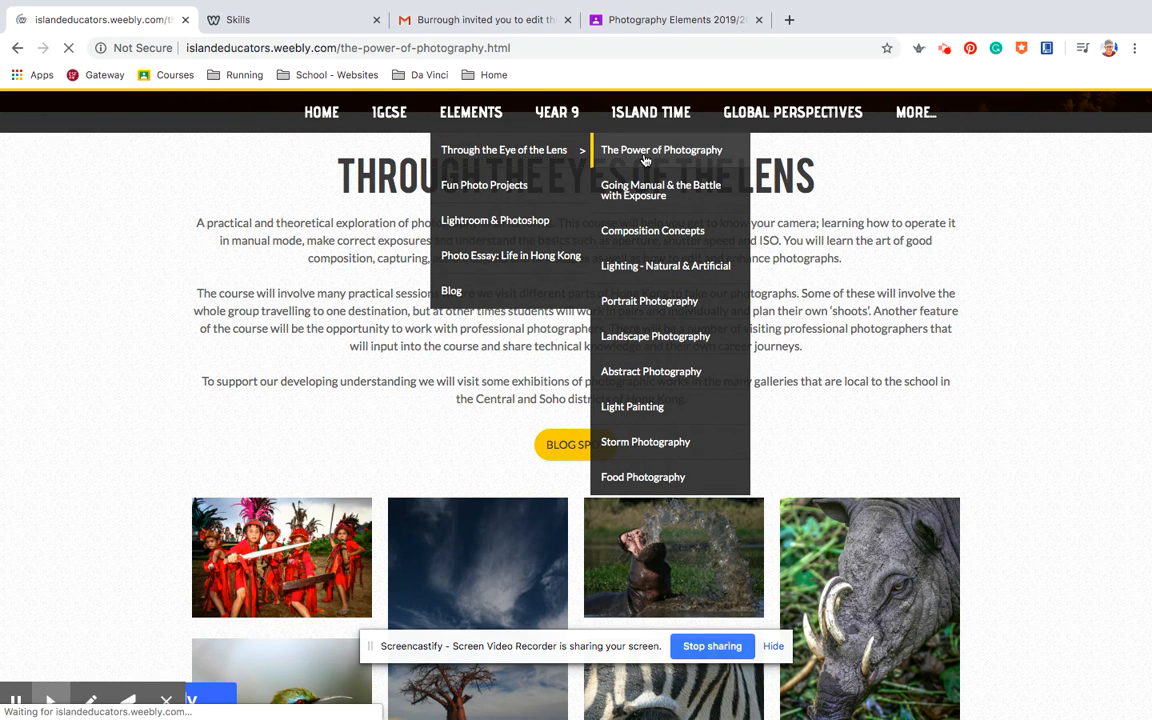
# Let the Power of Photography page load with its banner, introduction and survey form.
pyautogui.click(660, 148)
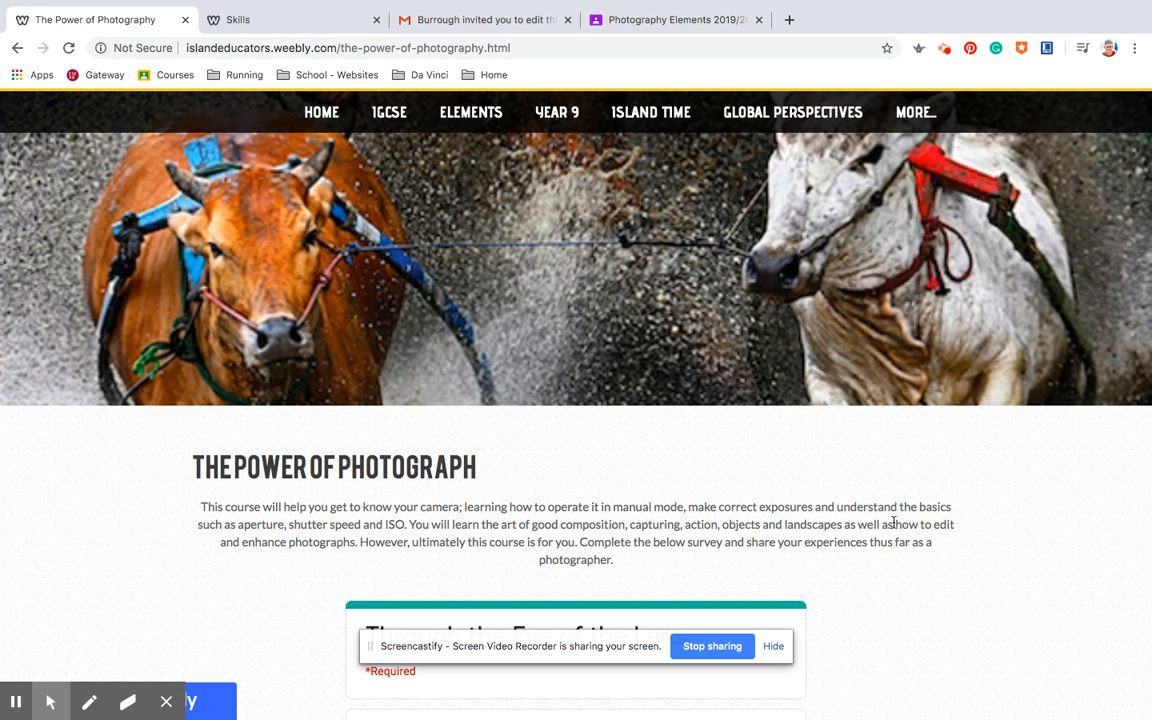
pyautogui.moveTo(944, 556)
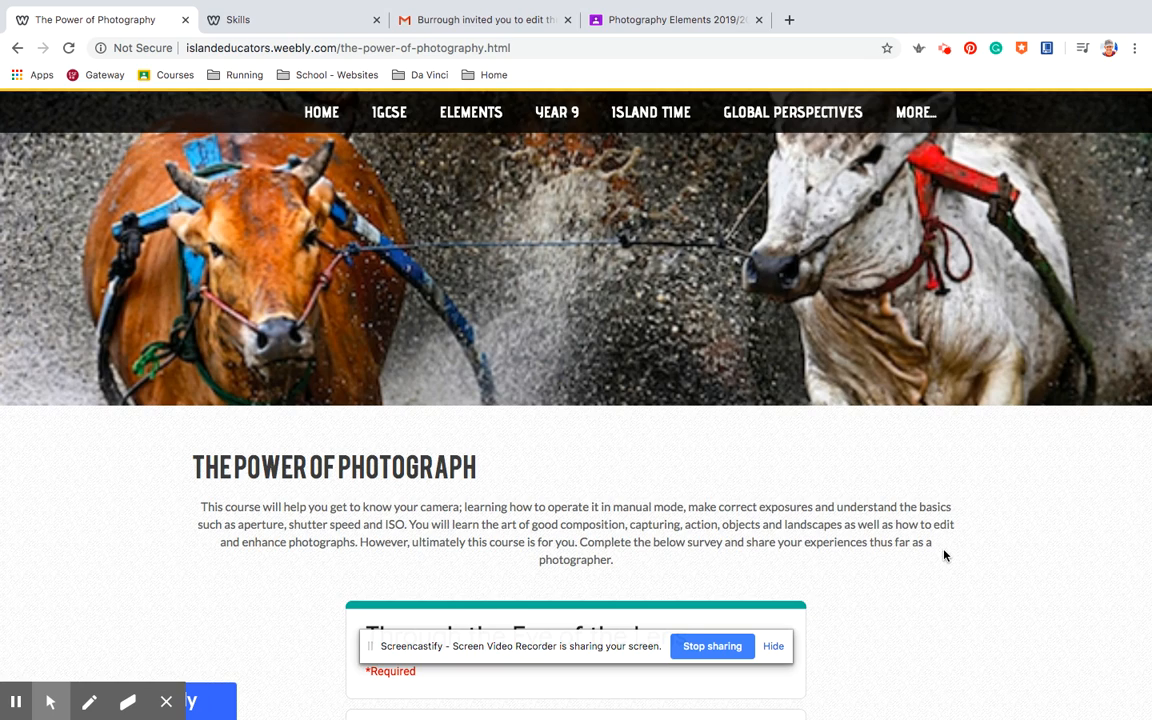
# Move down the Power of Photography page into the embedded Through the Eye of the Lens form.
pyautogui.scroll(-3)
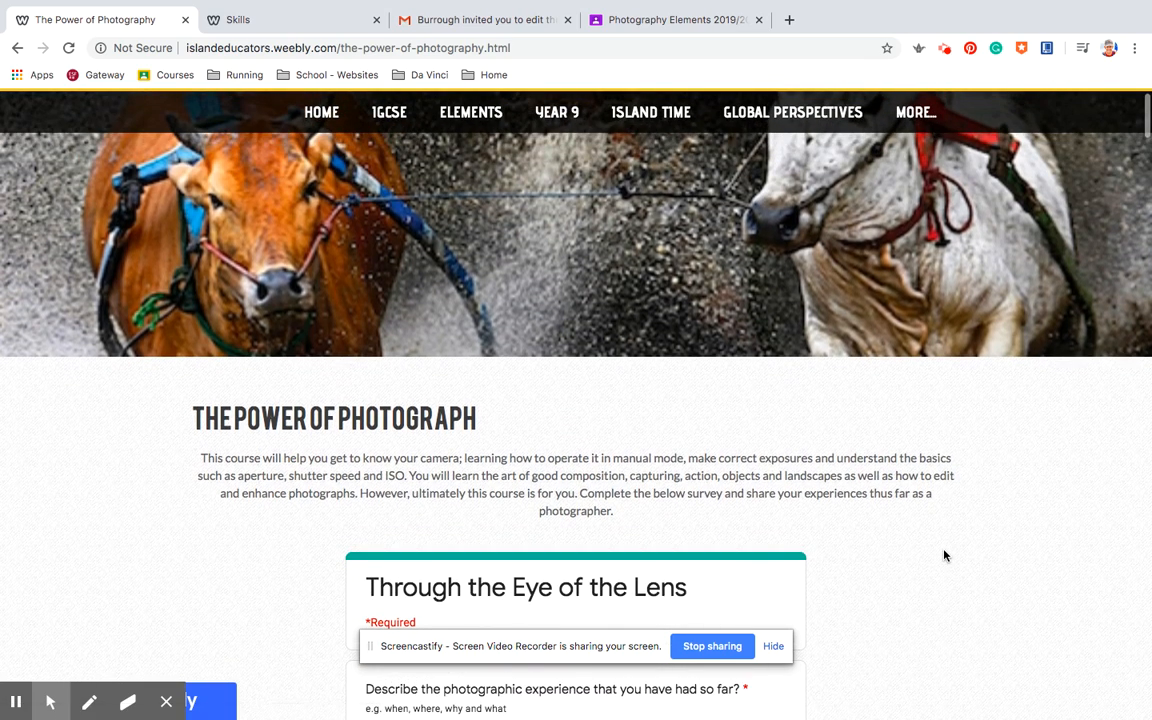
pyautogui.click(470, 112)
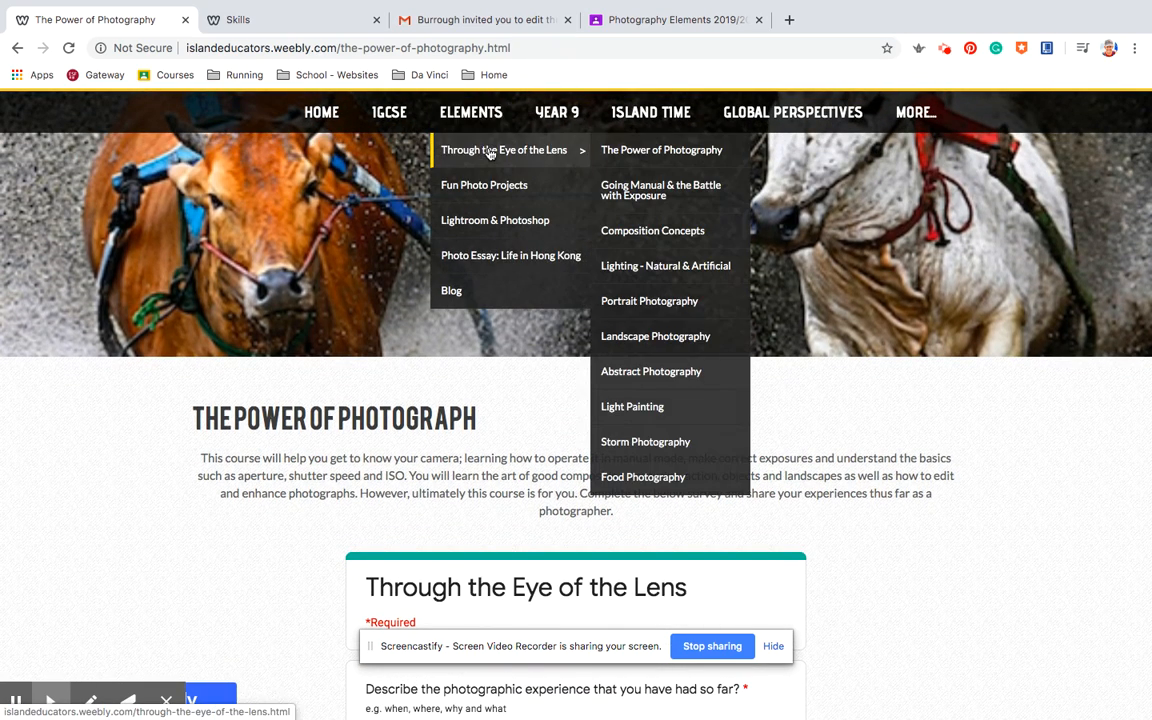
pyautogui.moveTo(492, 148)
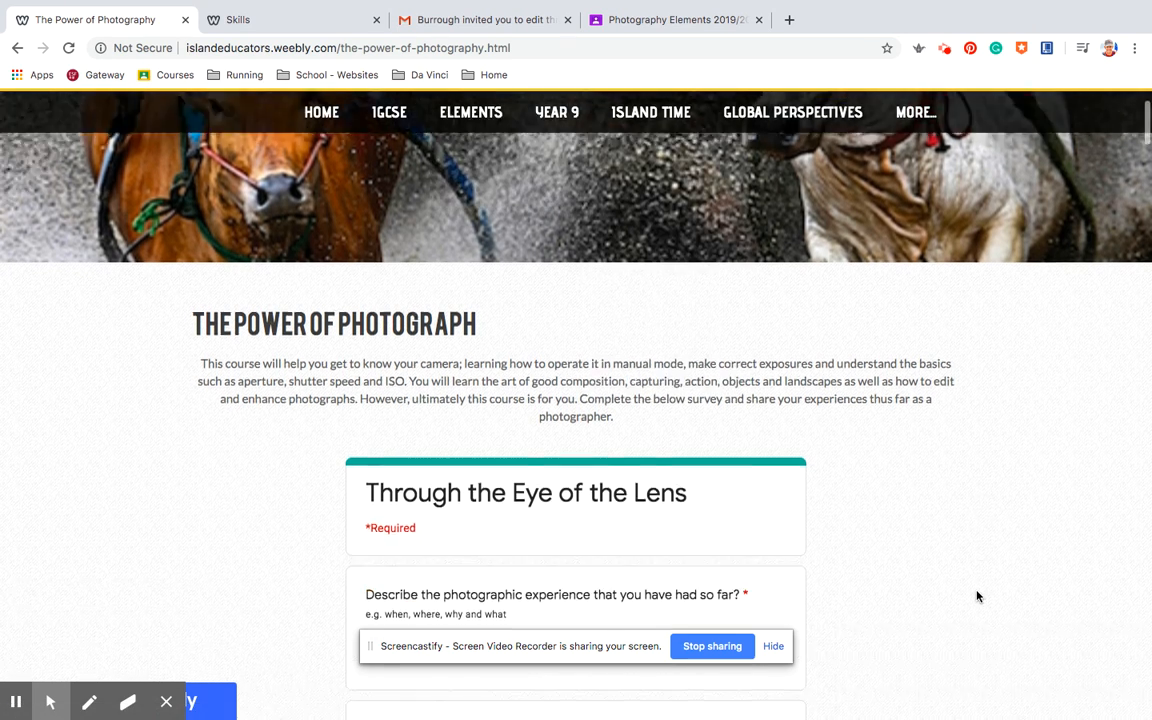
pyautogui.scroll(-3)
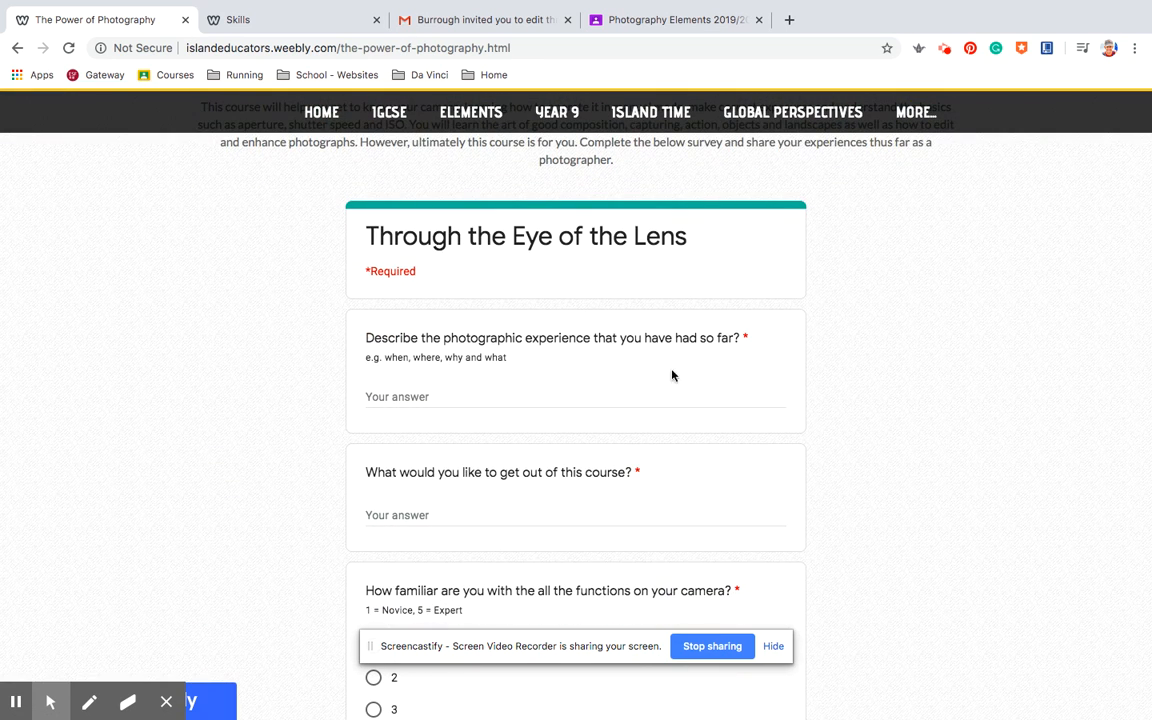
pyautogui.moveTo(774, 452)
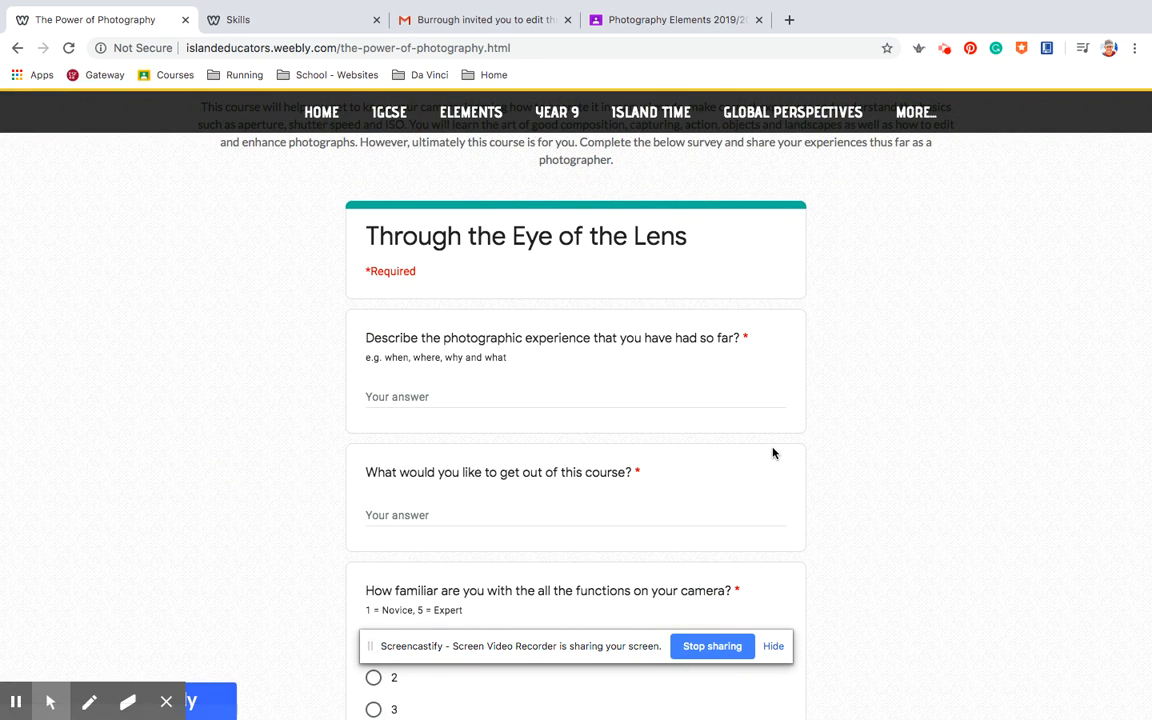
pyautogui.click(424, 396)
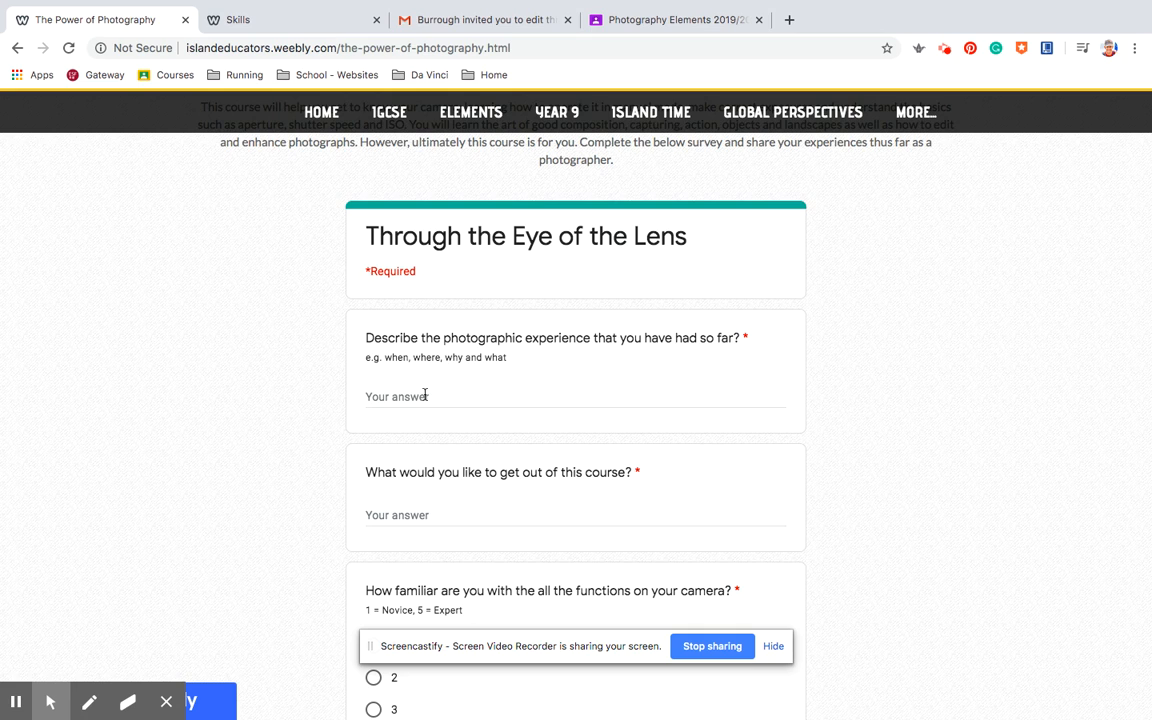
pyautogui.moveTo(408, 356)
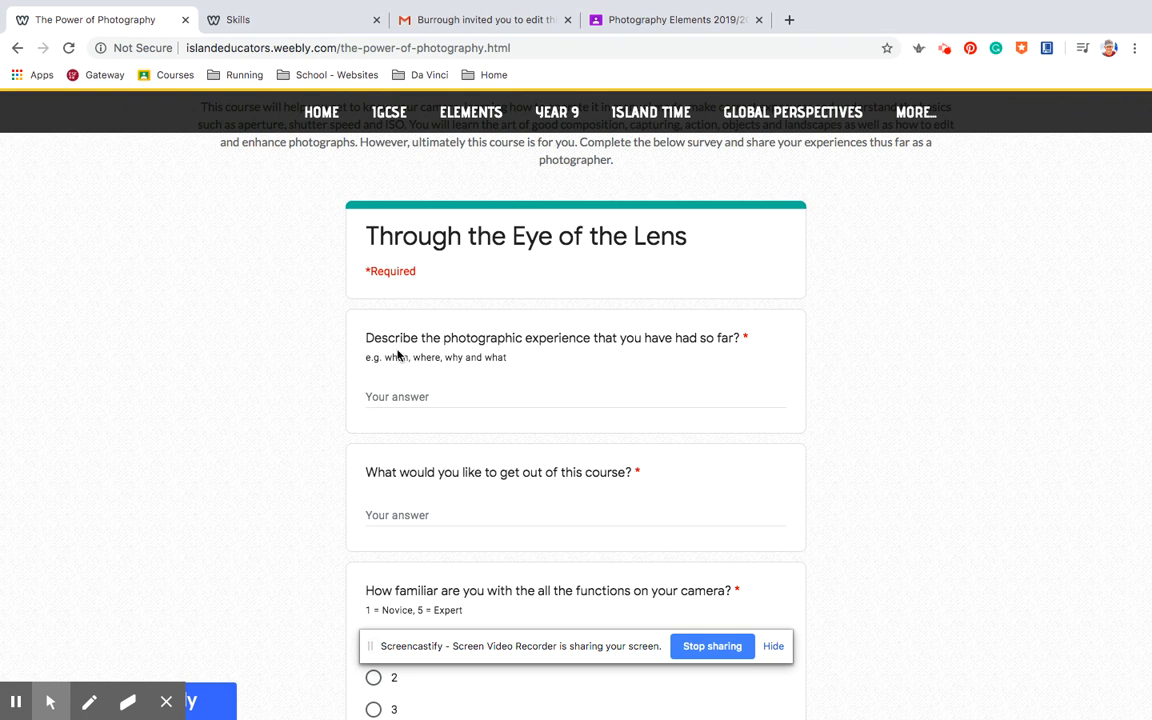
pyautogui.moveTo(480, 412)
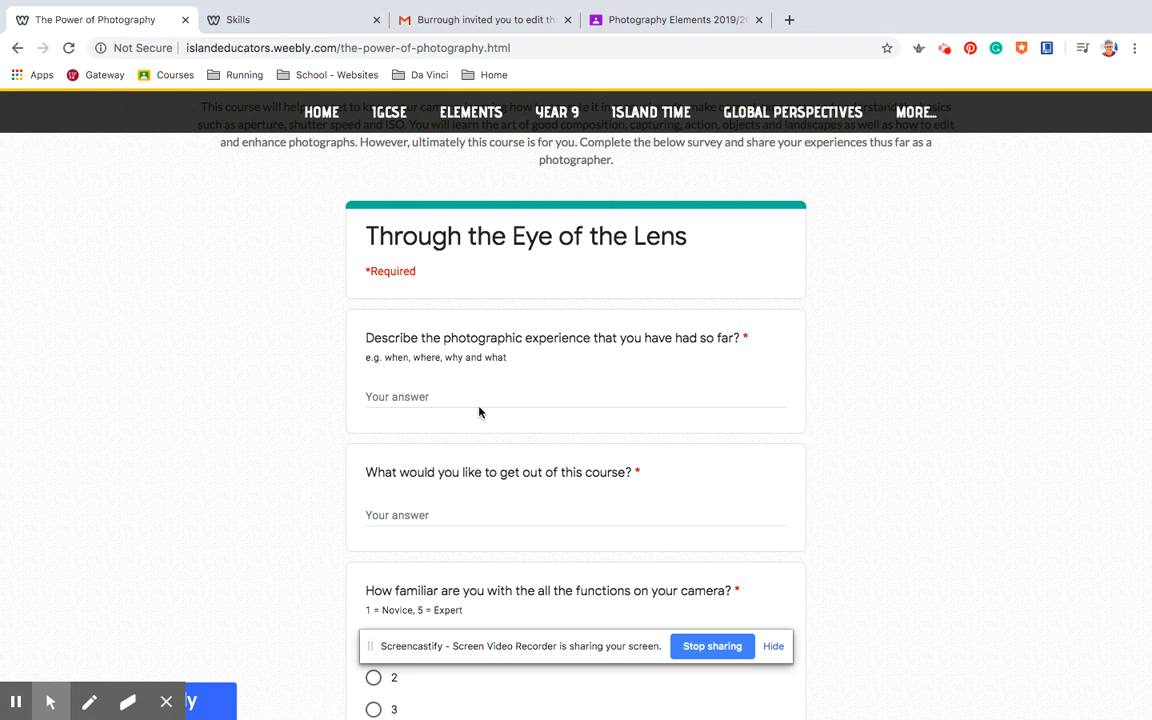
# Scroll the form to the question on familiarity with the camera's functions.
pyautogui.scroll(-3)
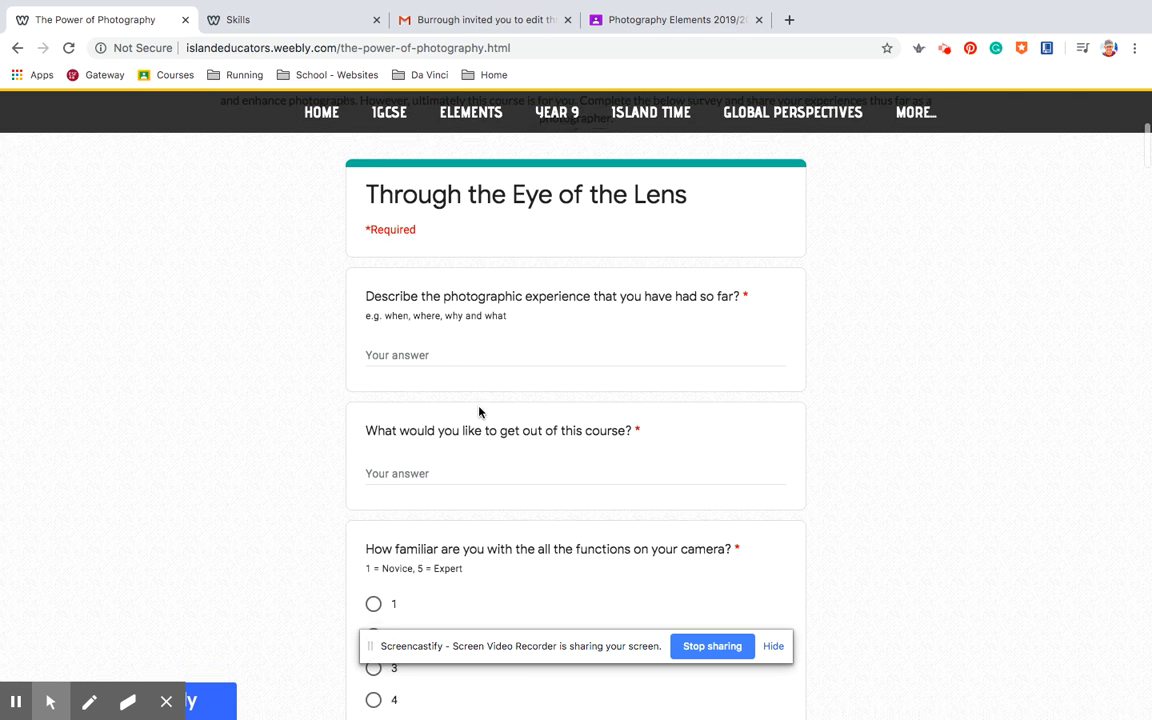
pyautogui.scroll(-3)
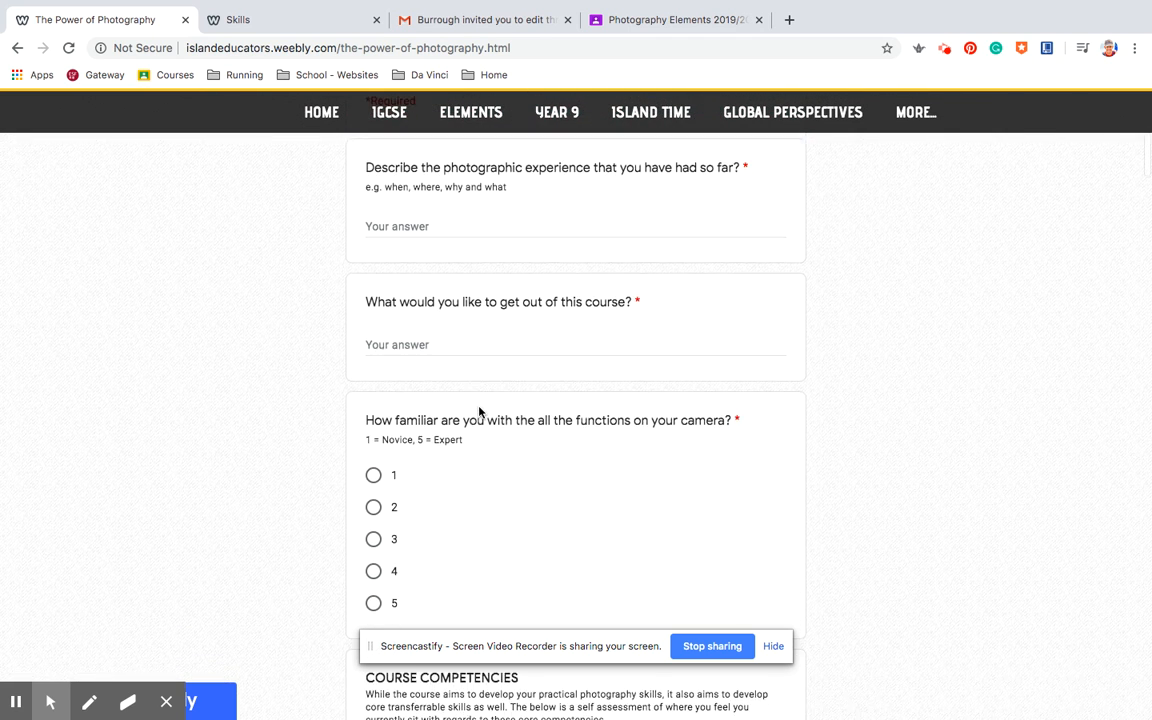
pyautogui.scroll(-3)
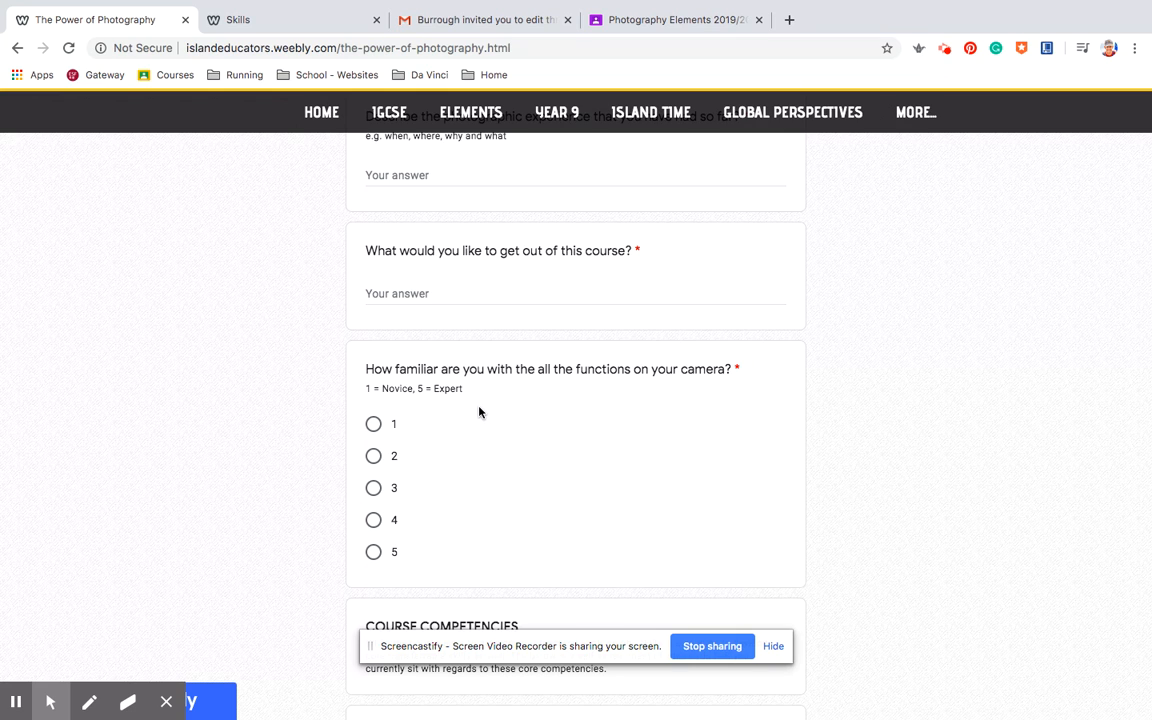
pyautogui.scroll(-3)
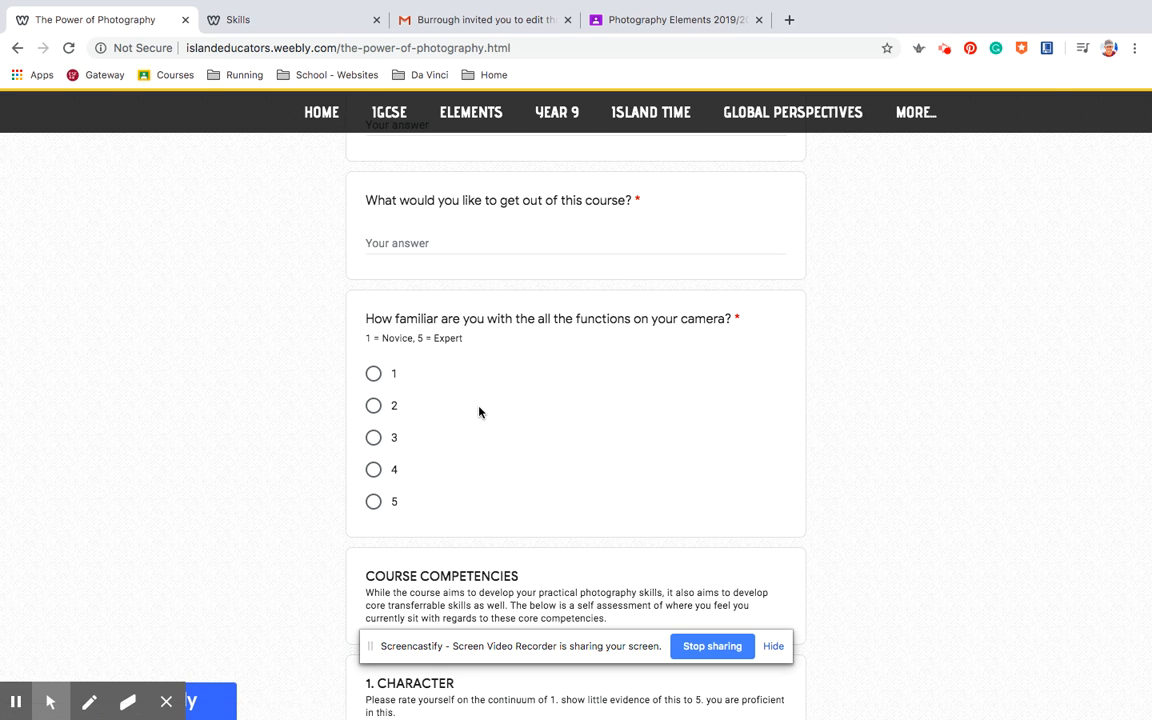
# Scroll the form to Course Competencies and the 1. Character grit and responsibility questions.
pyautogui.scroll(-3)
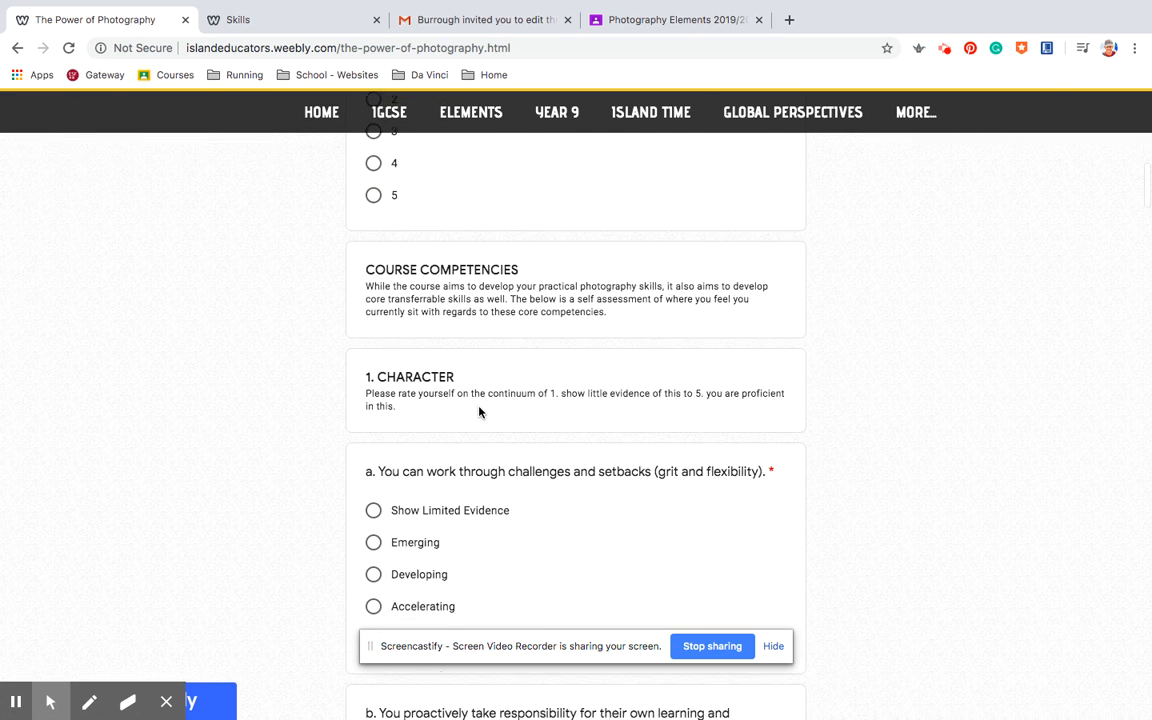
pyautogui.scroll(-3)
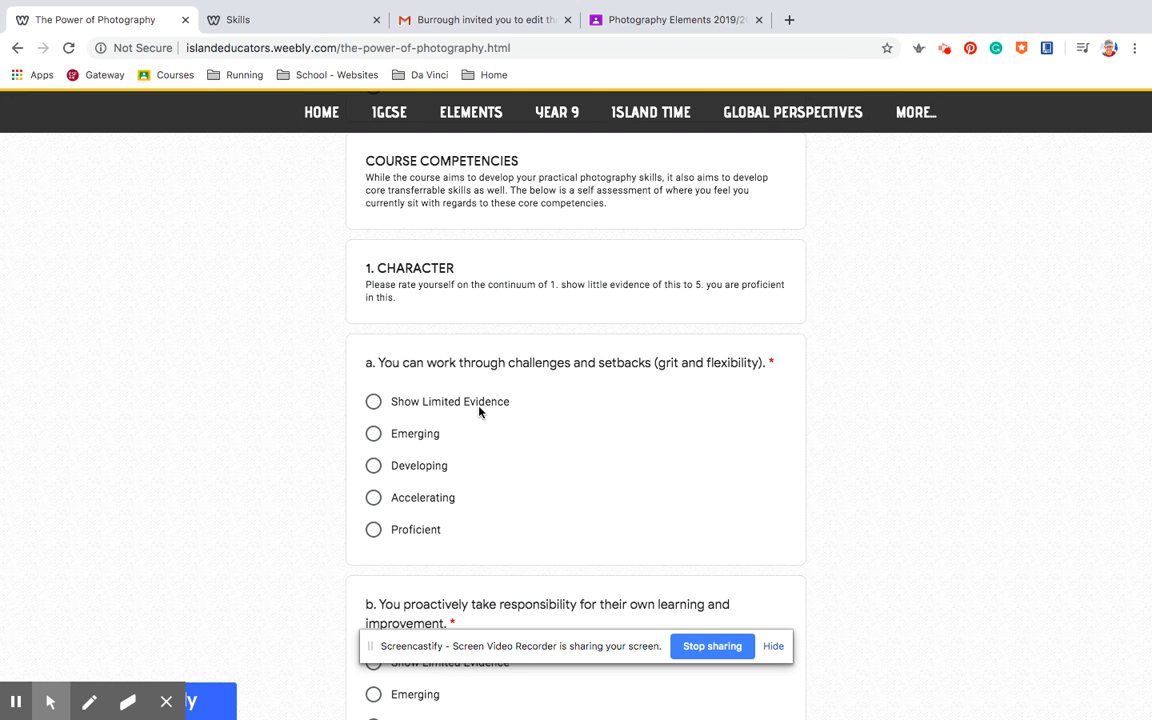
pyautogui.scroll(-3)
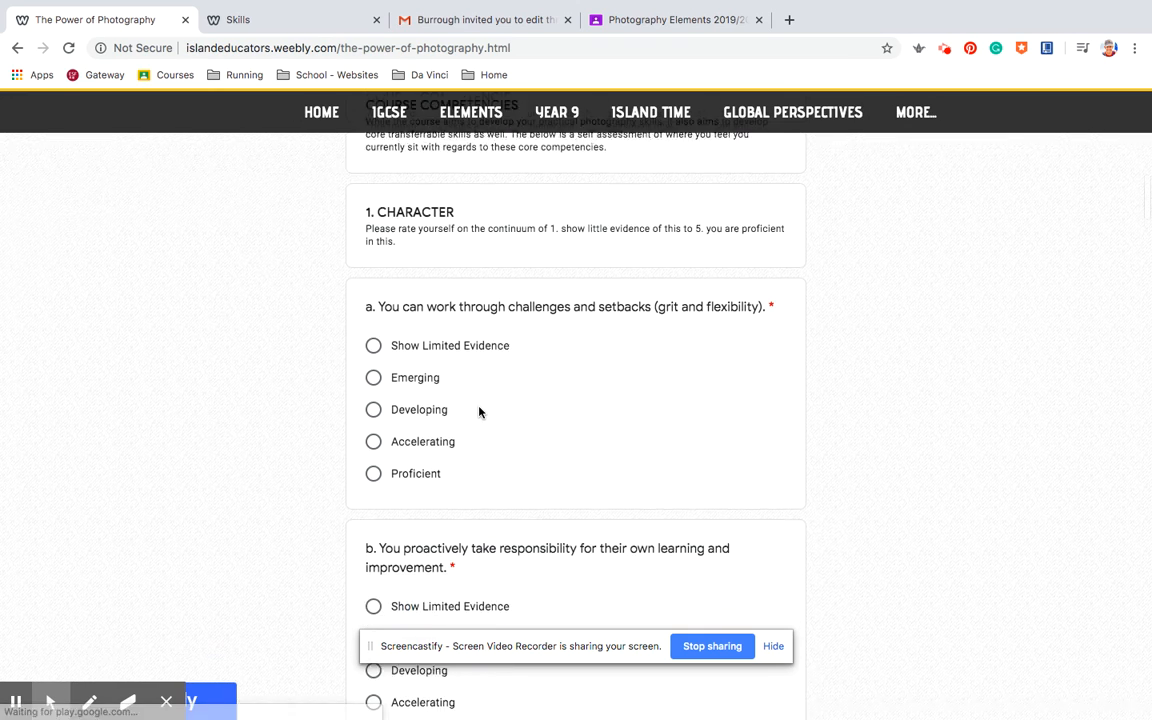
pyautogui.scroll(-3)
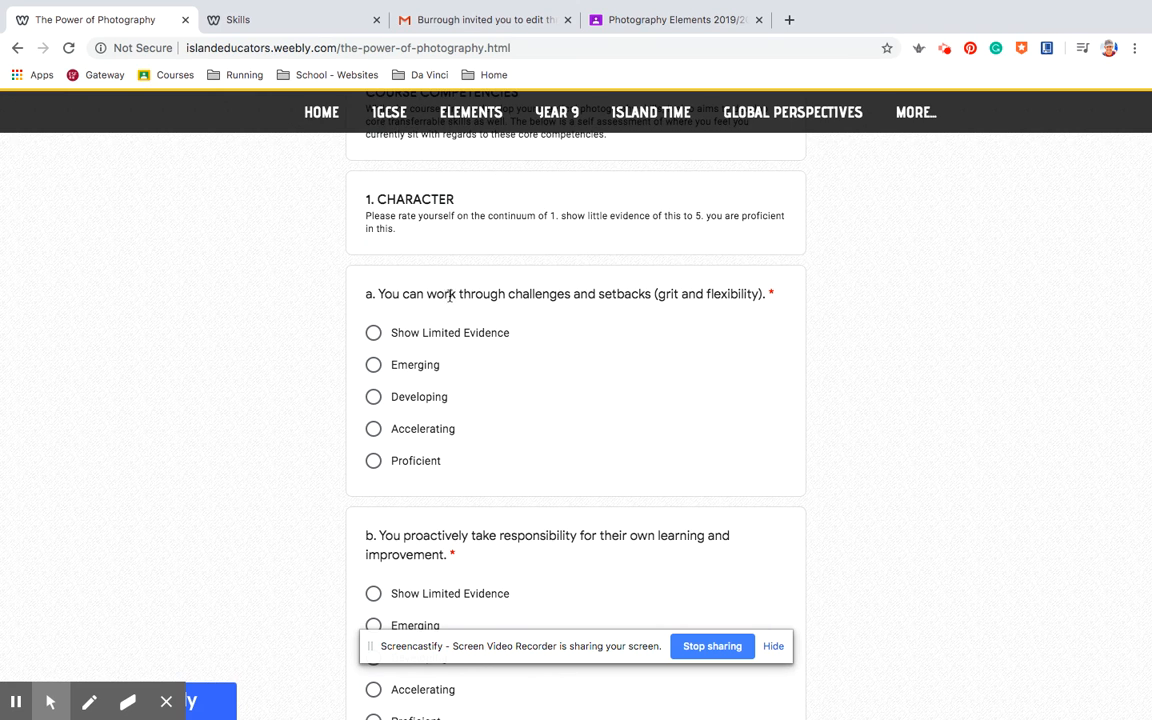
pyautogui.moveTo(386, 382)
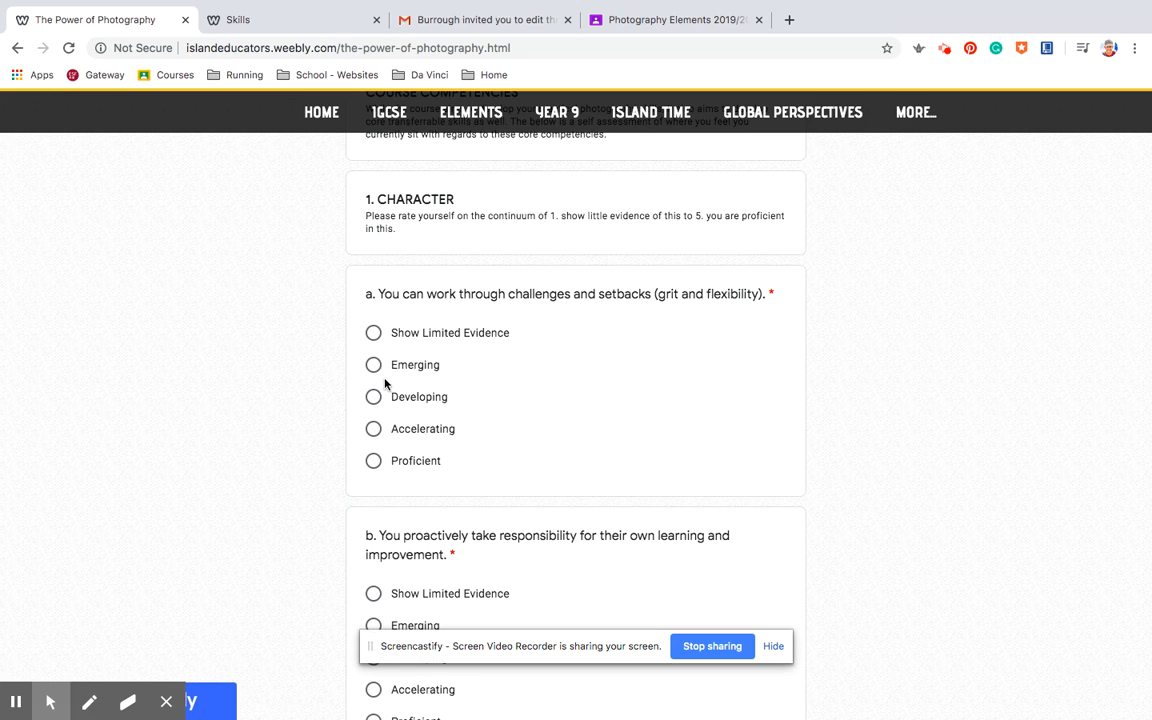
pyautogui.moveTo(400, 312)
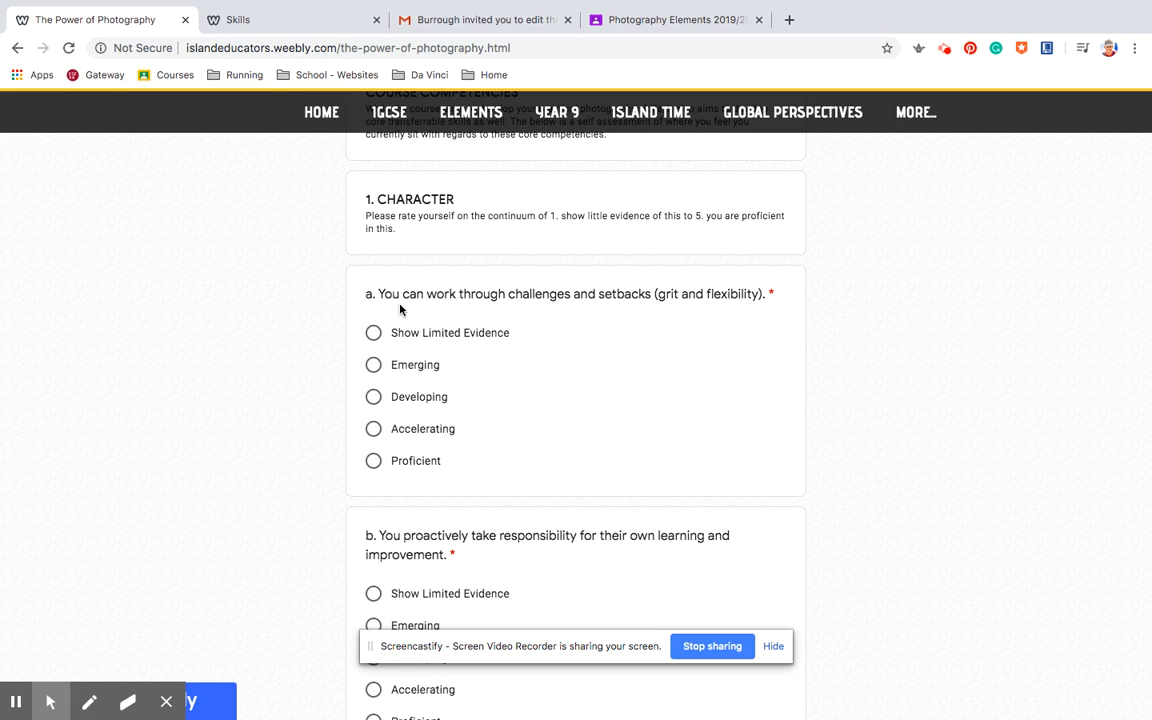
pyautogui.moveTo(442, 312)
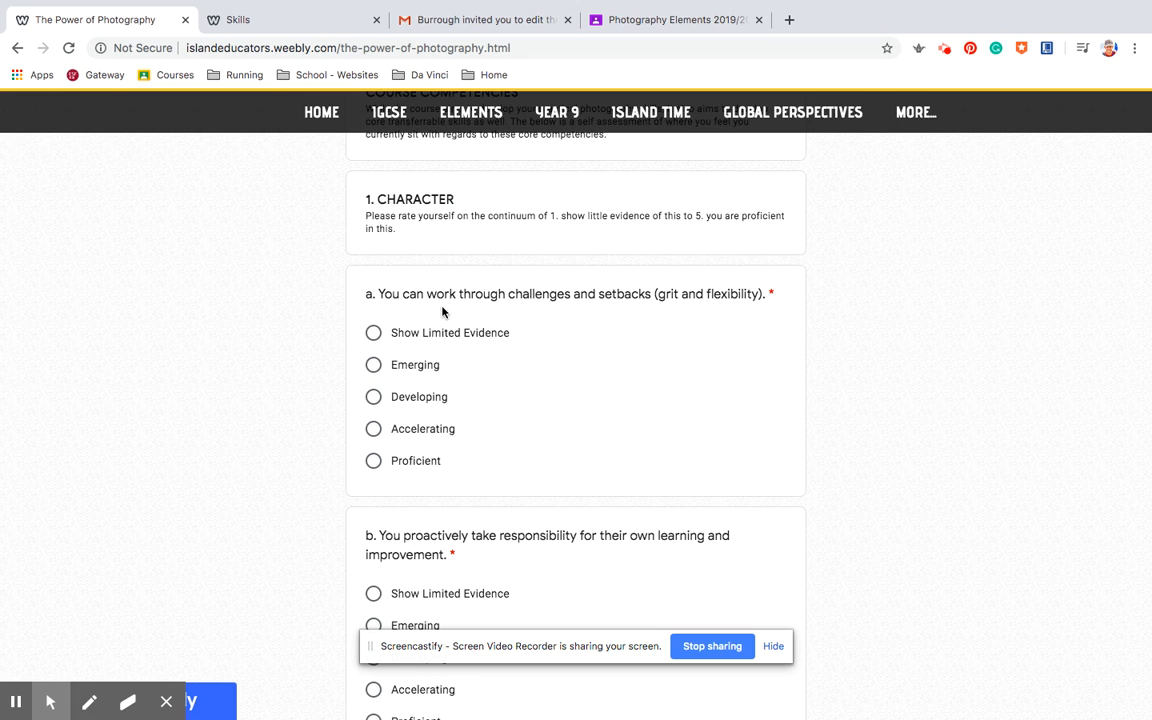
pyautogui.moveTo(612, 312)
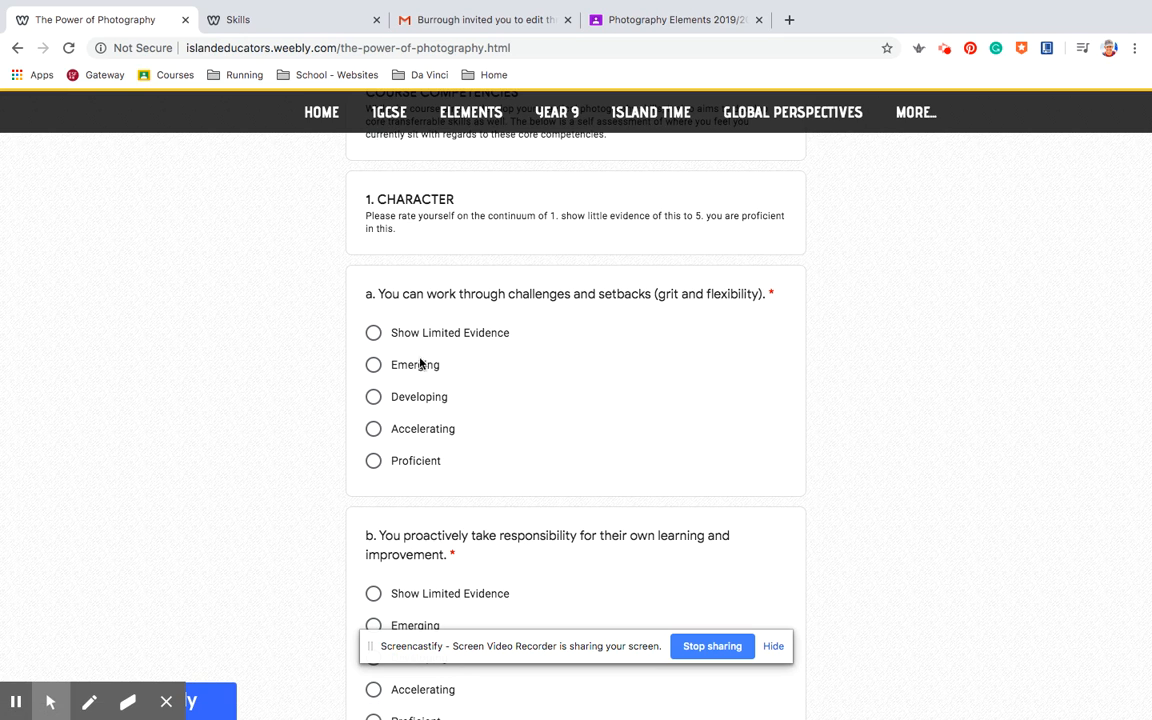
pyautogui.moveTo(400, 472)
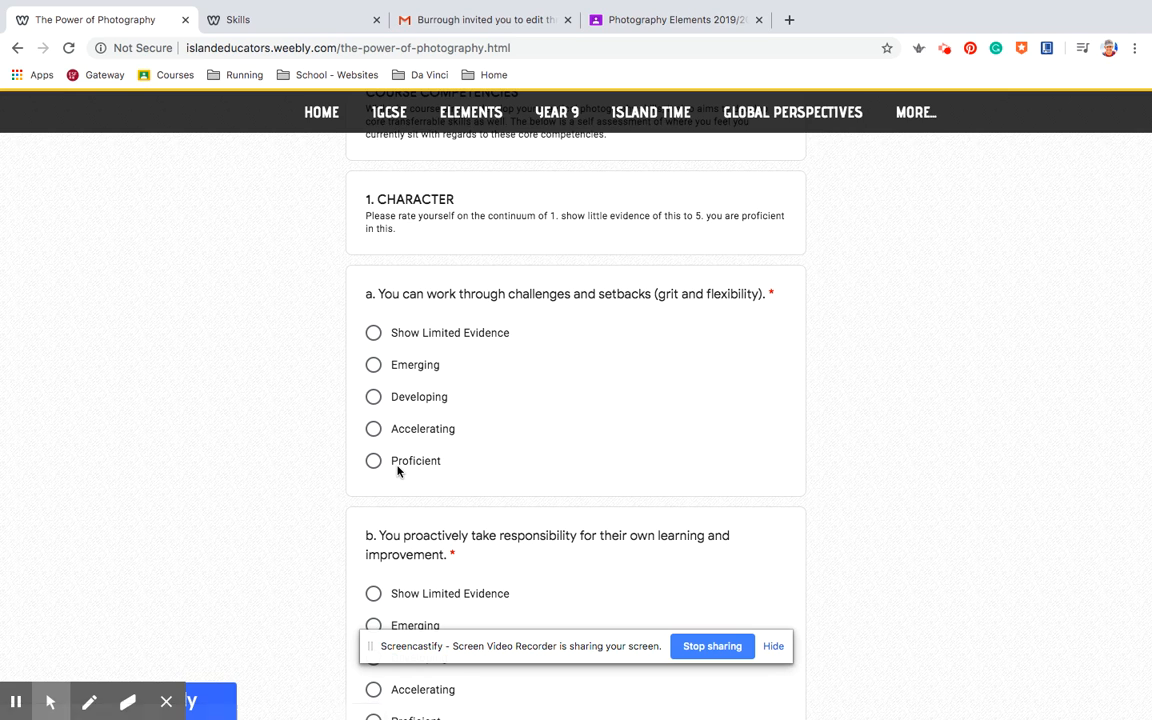
pyautogui.moveTo(400, 340)
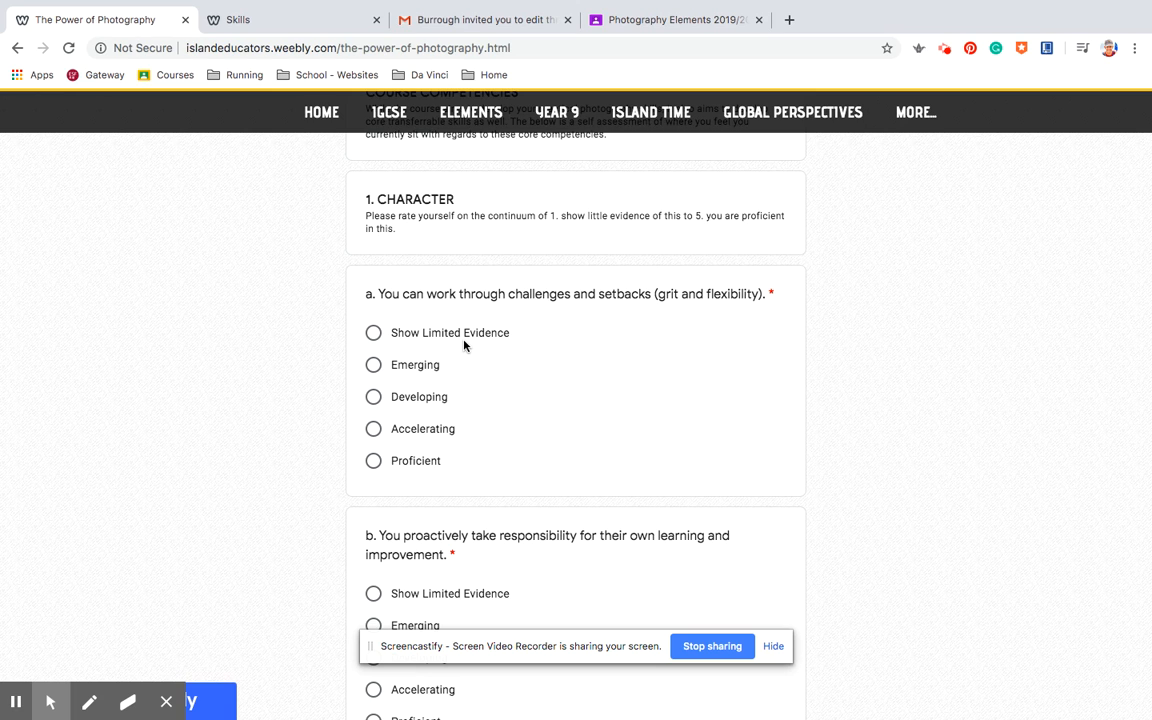
# Scroll through Citizenship to 5. Critical Thinking and the form's Submit section.
pyautogui.scroll(-3)
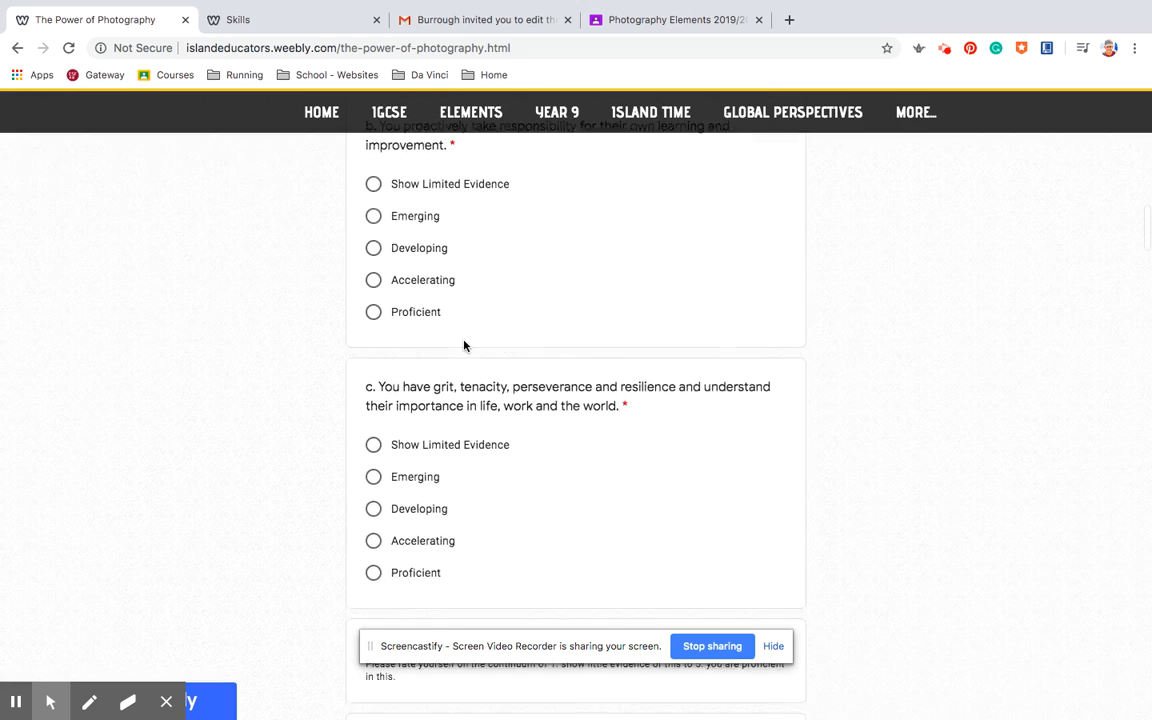
pyautogui.scroll(-3)
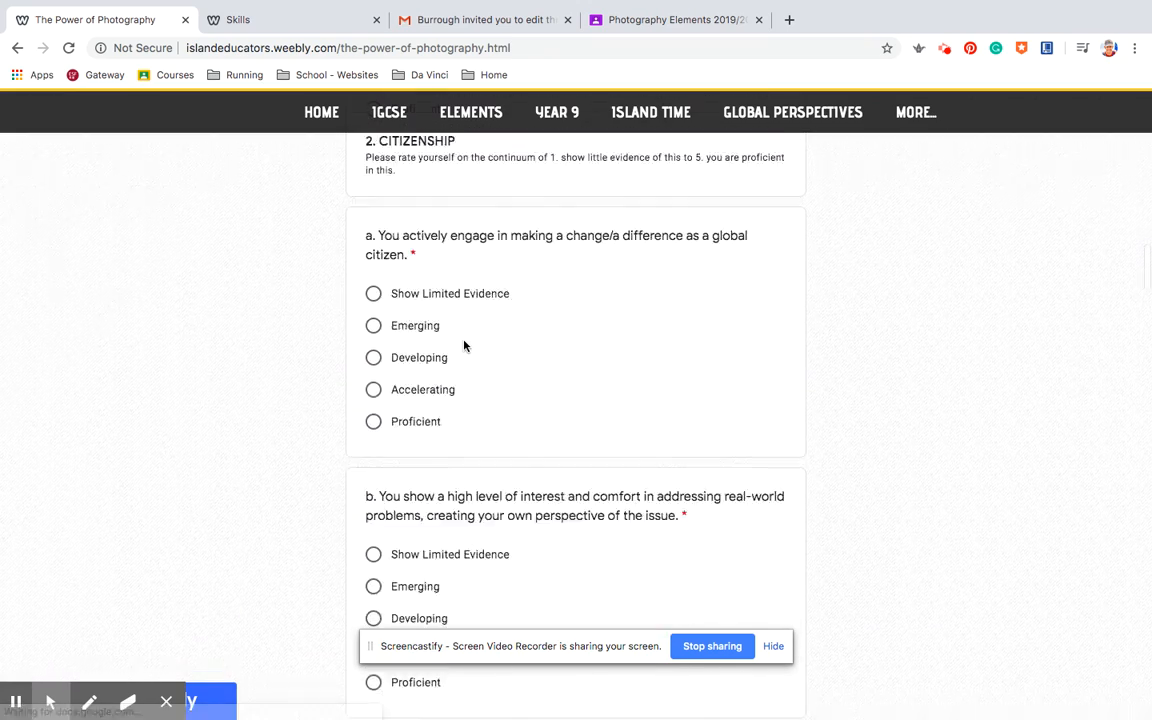
pyautogui.scroll(-3)
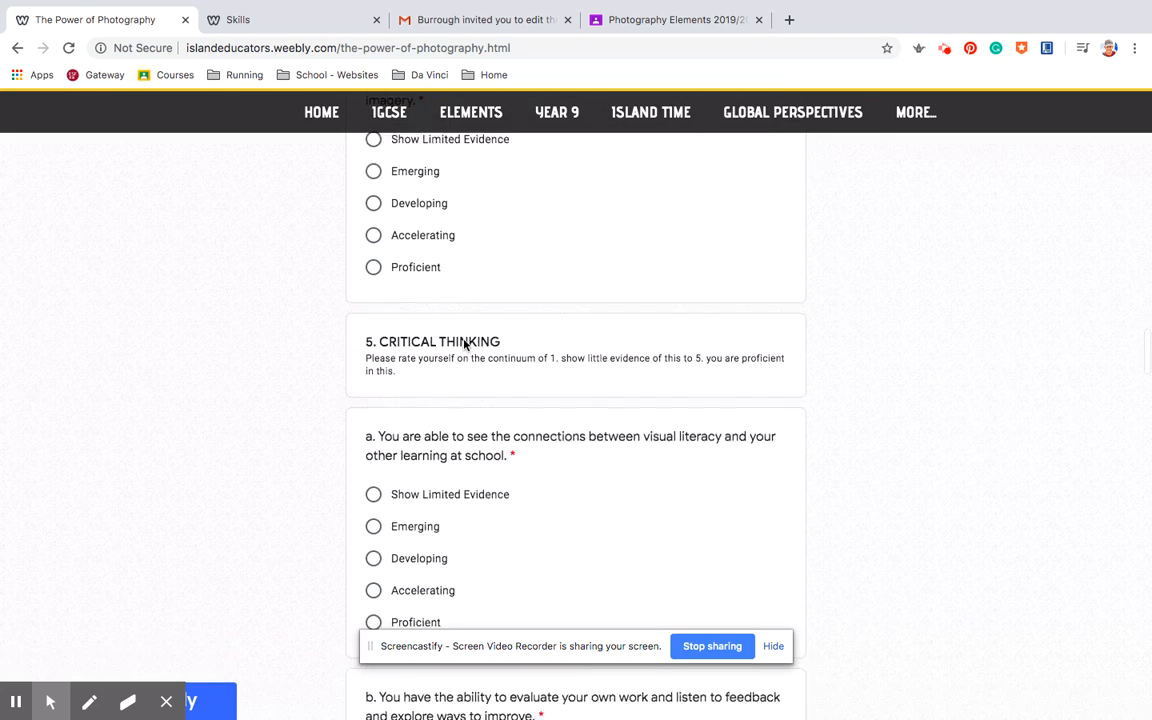
pyautogui.scroll(-3)
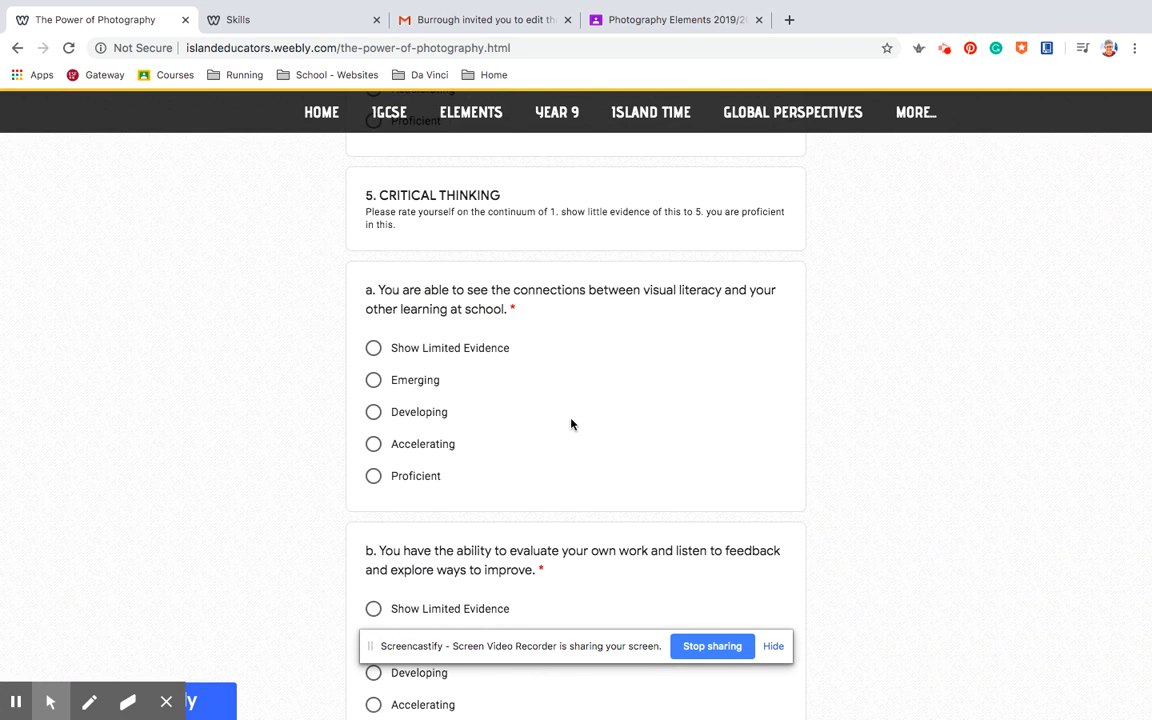
pyautogui.click(468, 112)
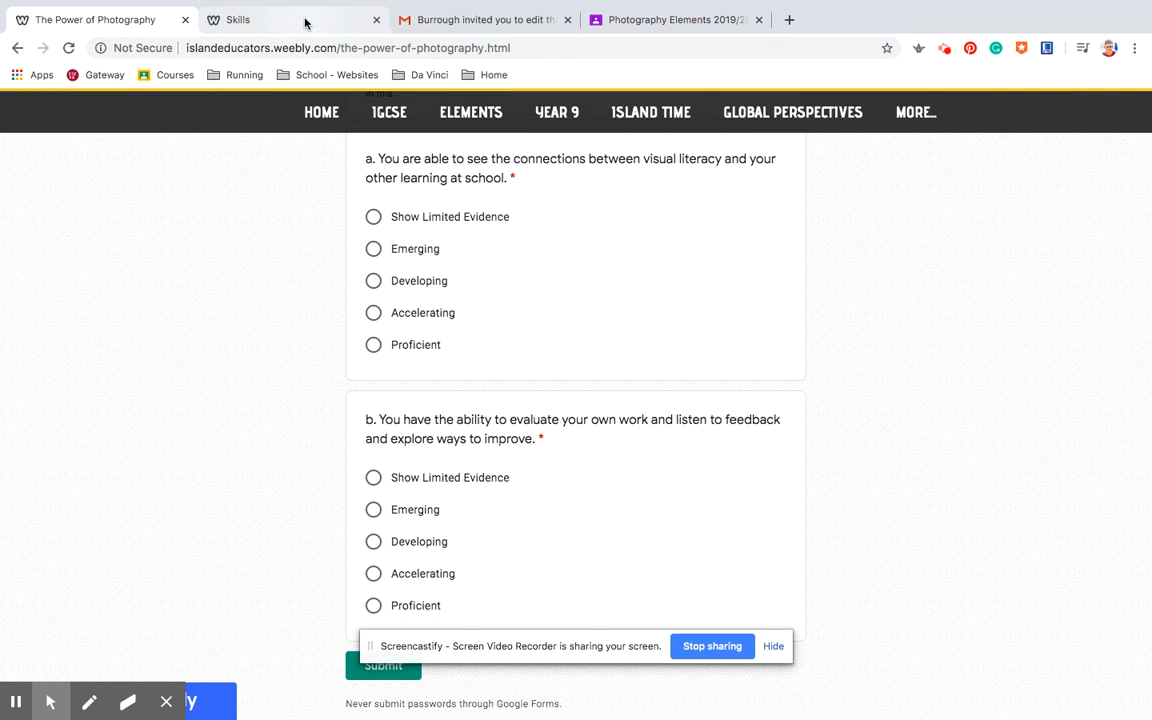
# Switch to the Skills page and view the Character and Citizenship rubric tables.
pyautogui.click(280, 20)
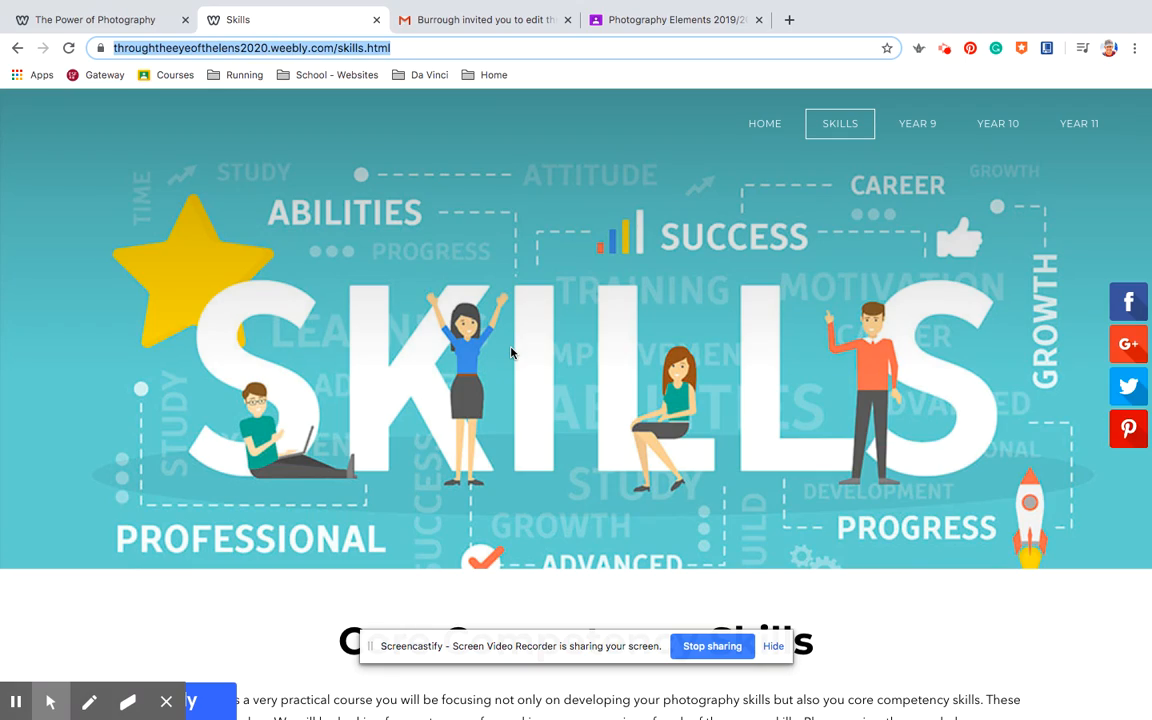
pyautogui.scroll(-3)
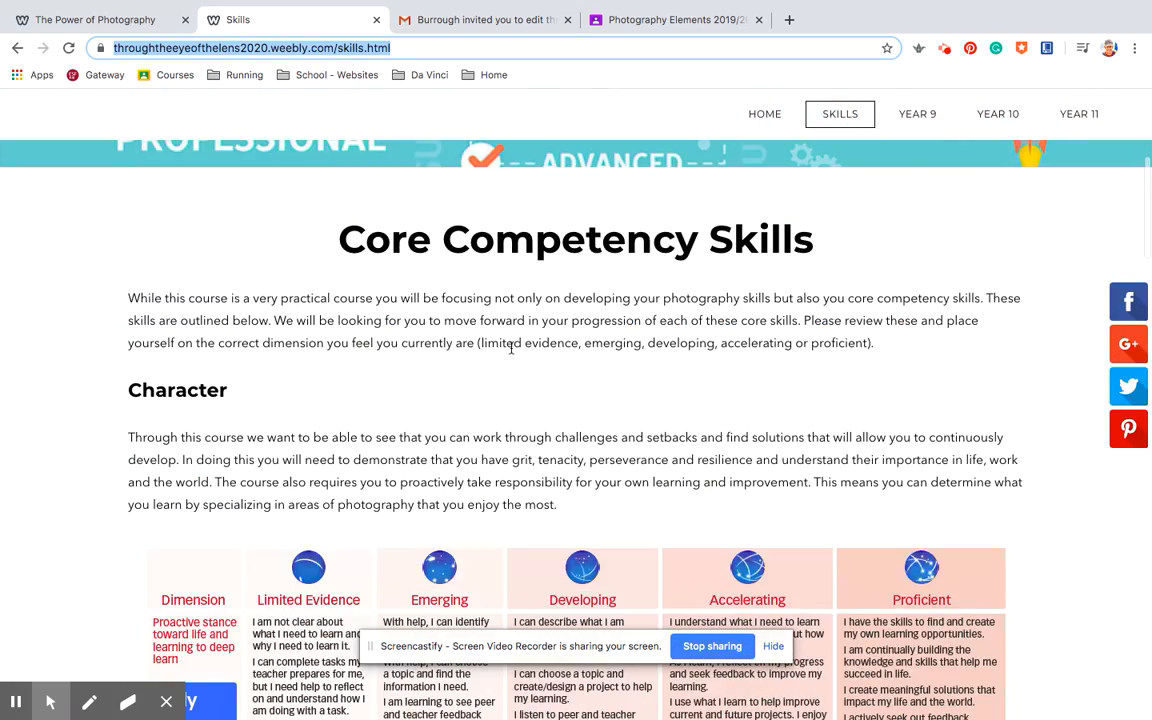
pyautogui.scroll(-3)
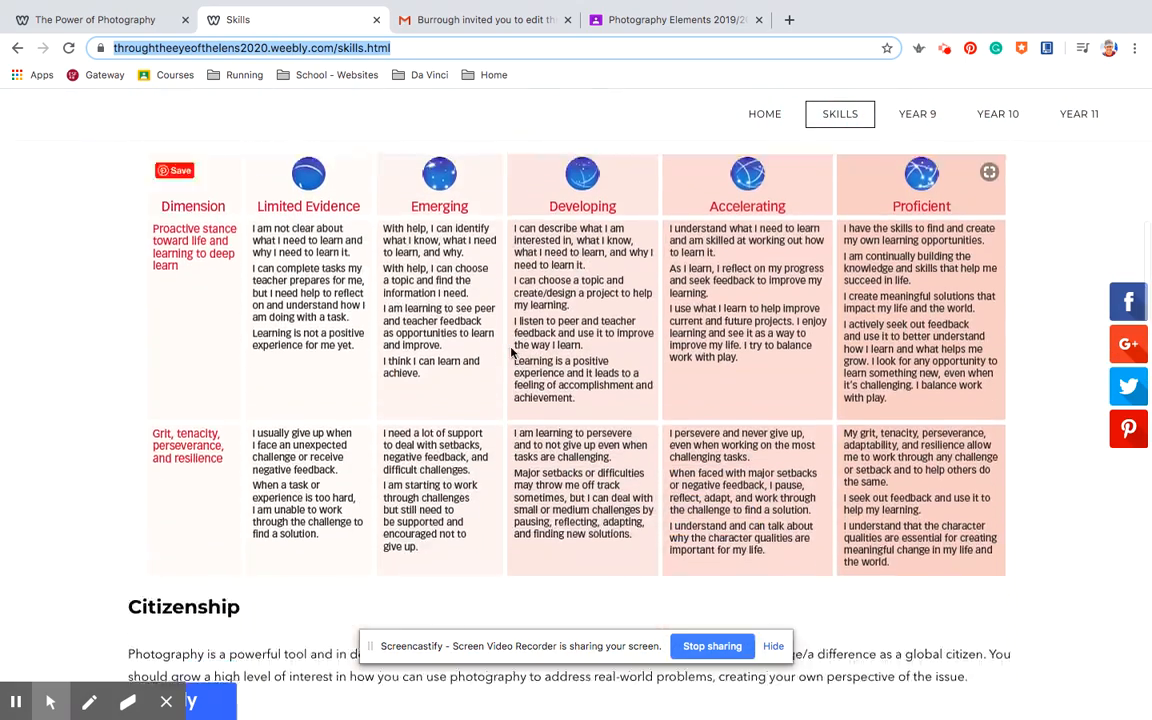
pyautogui.scroll(-3)
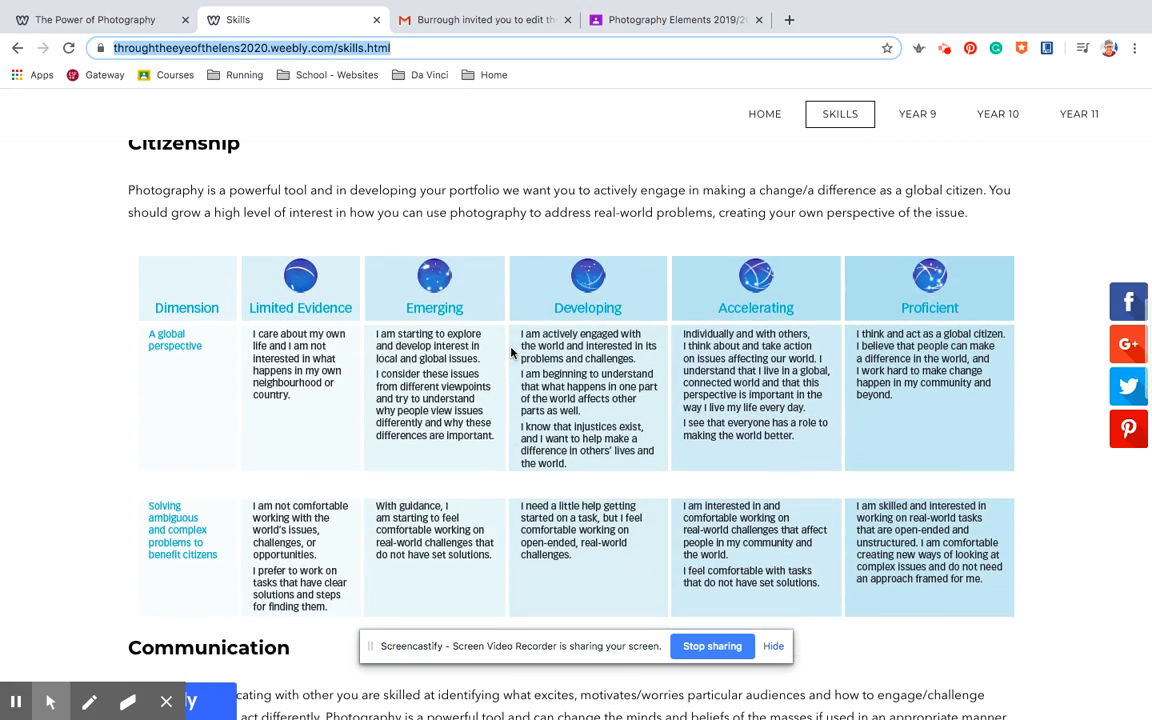
# Continue down the rubrics through Communication, Creativity and Critical Thinking.
pyautogui.scroll(-3)
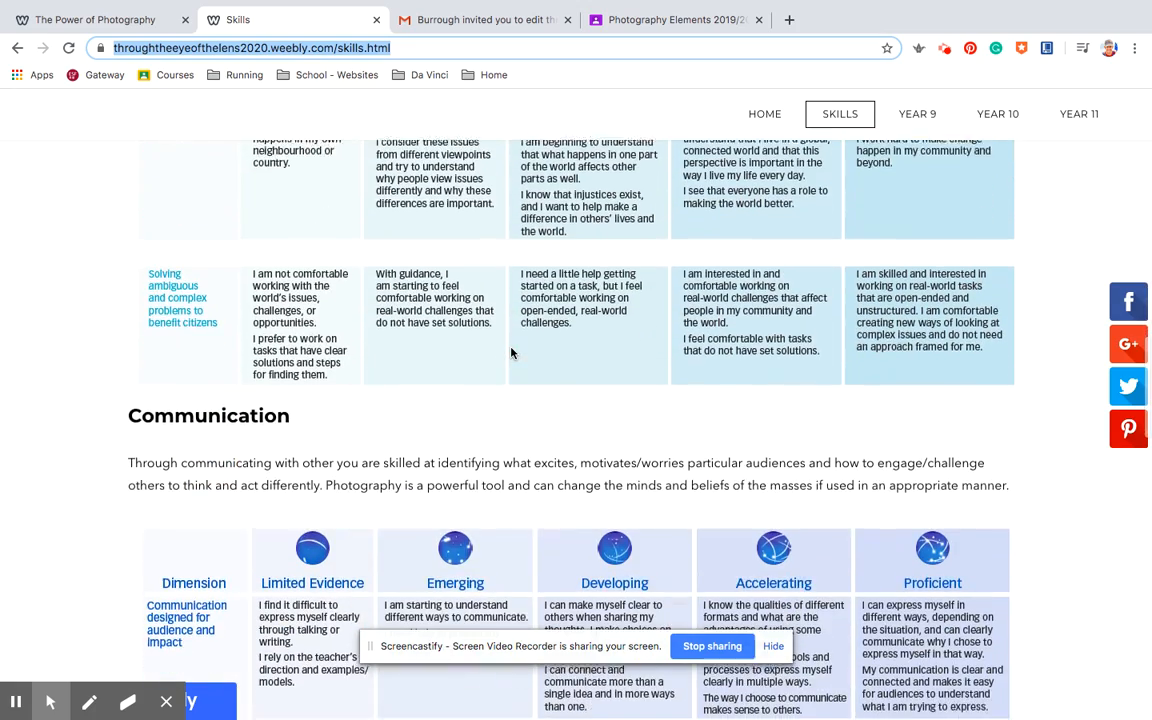
pyautogui.scroll(-3)
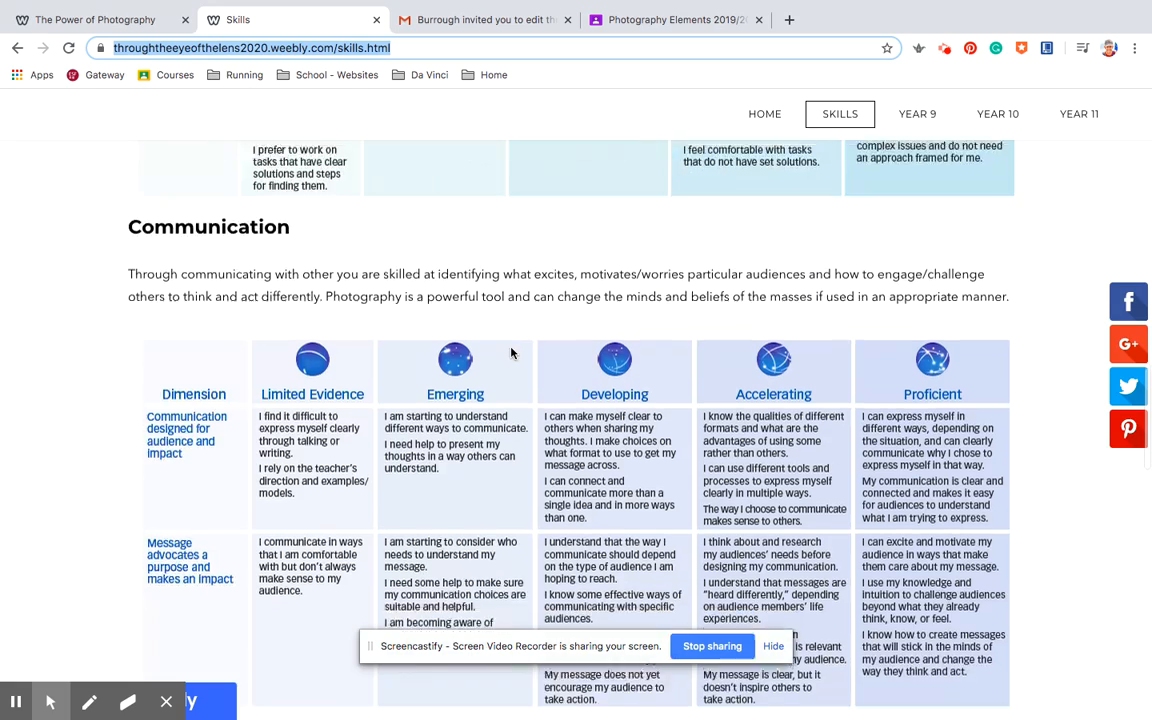
pyautogui.scroll(-3)
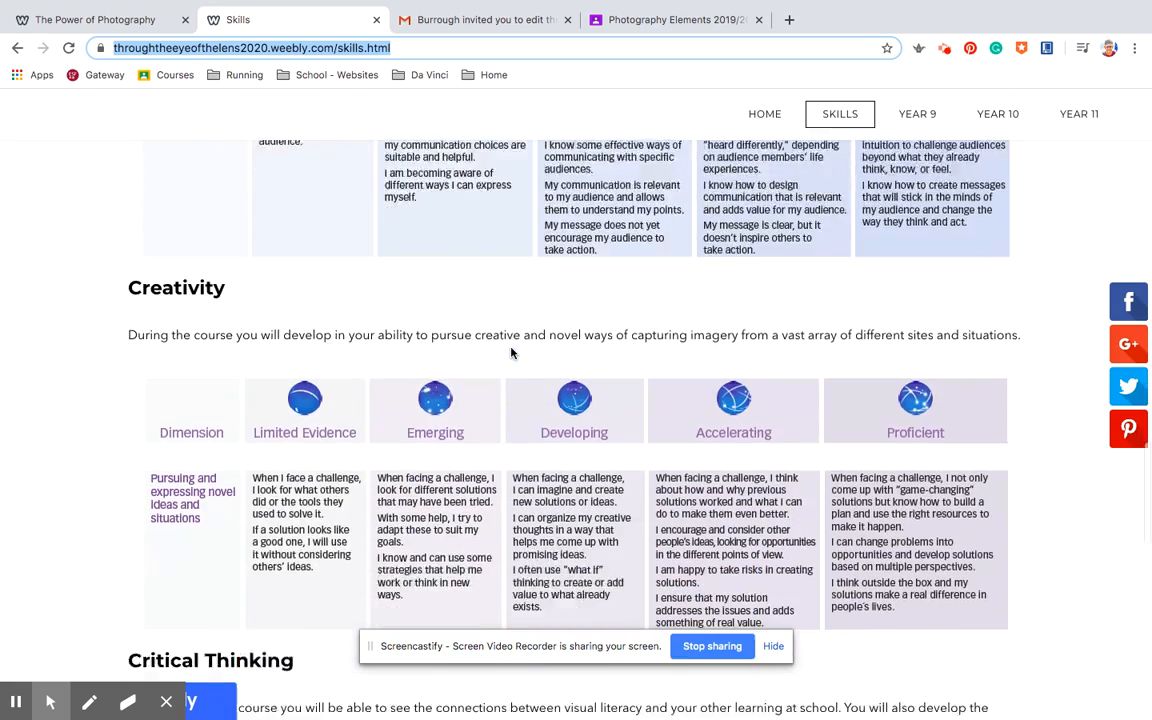
pyautogui.scroll(-3)
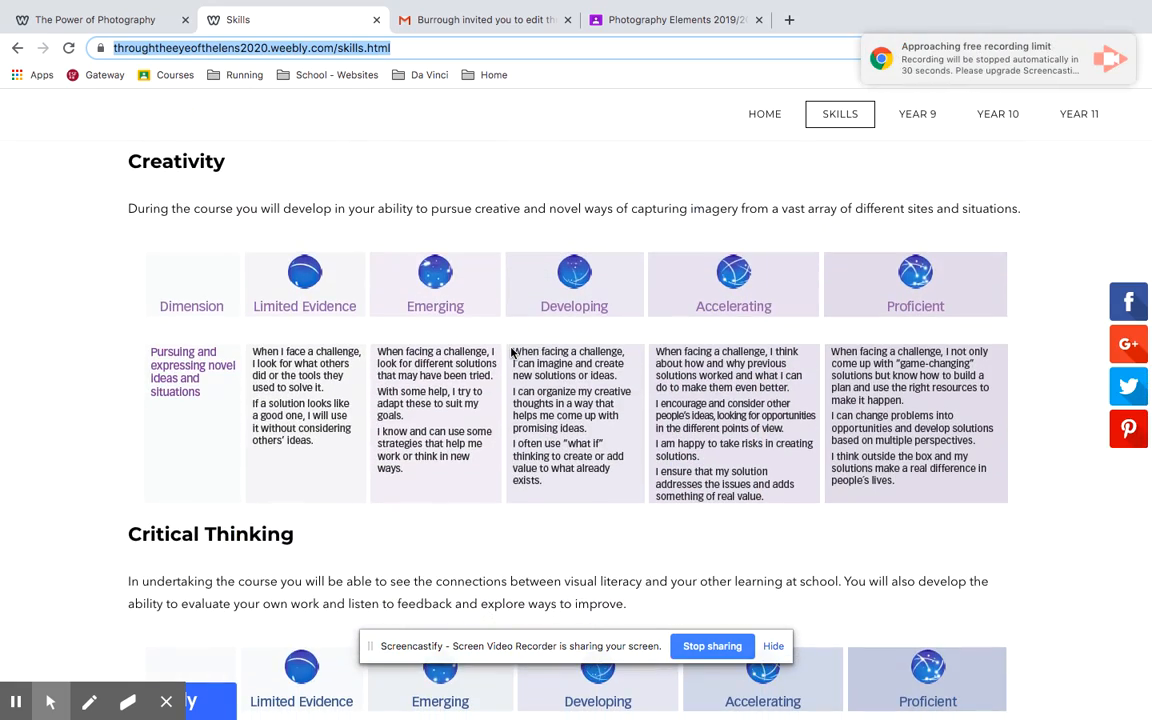